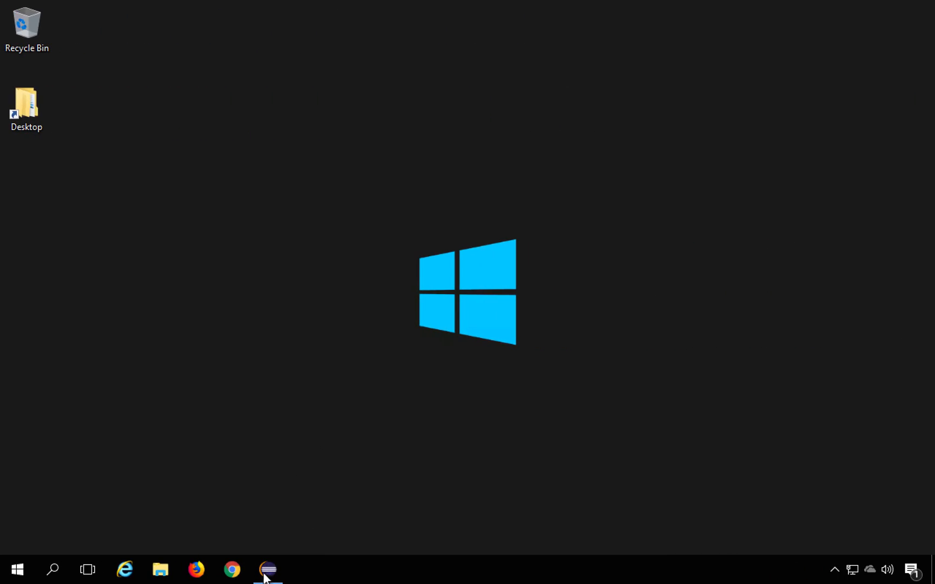
- Launch Eclipse and expand SeleniumJavaFramework's src/test/java to show its packages
click(267, 569)
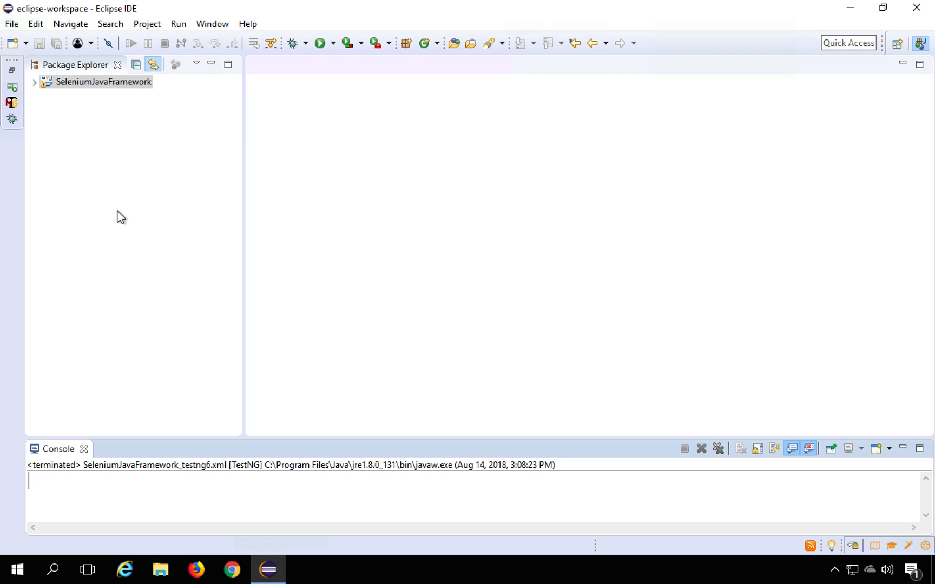
click(104, 81)
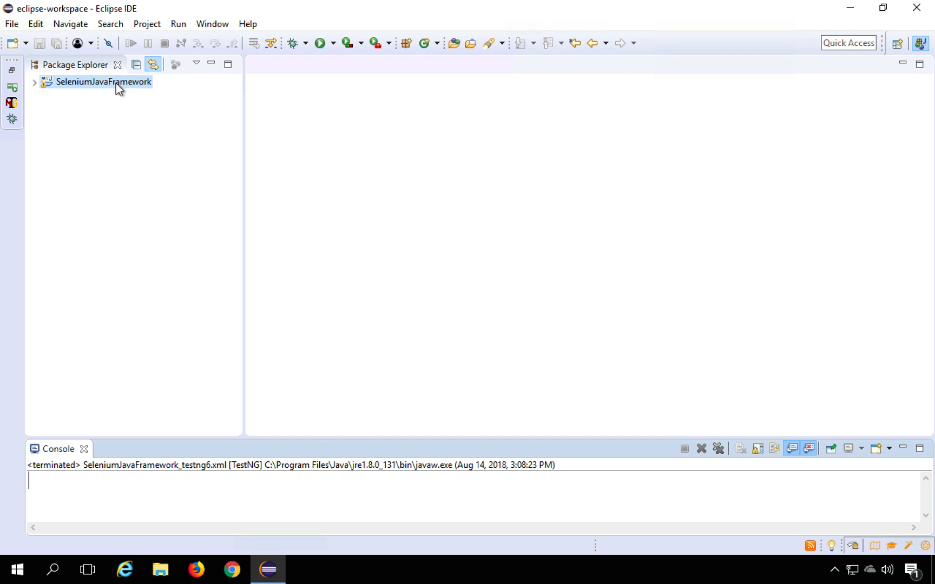
click(104, 81)
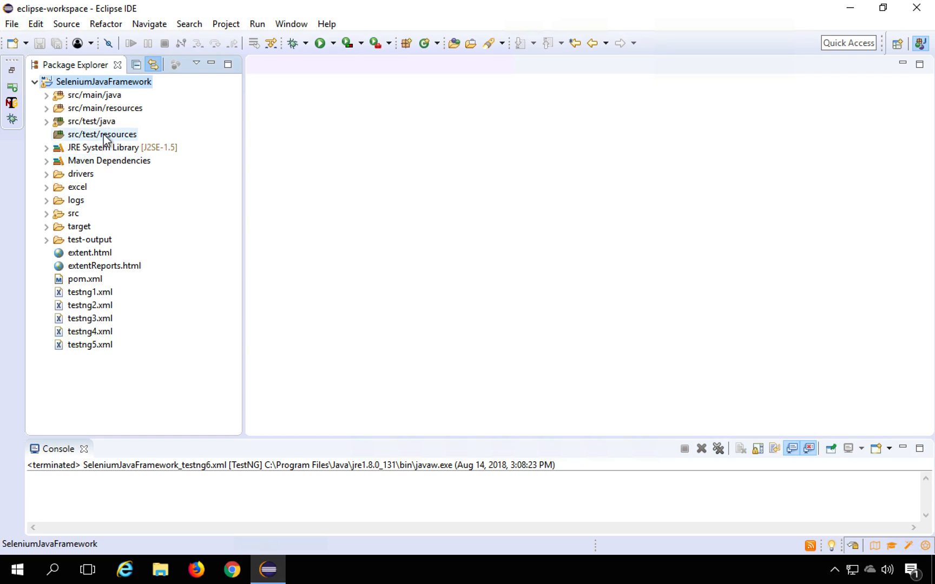
click(91, 121)
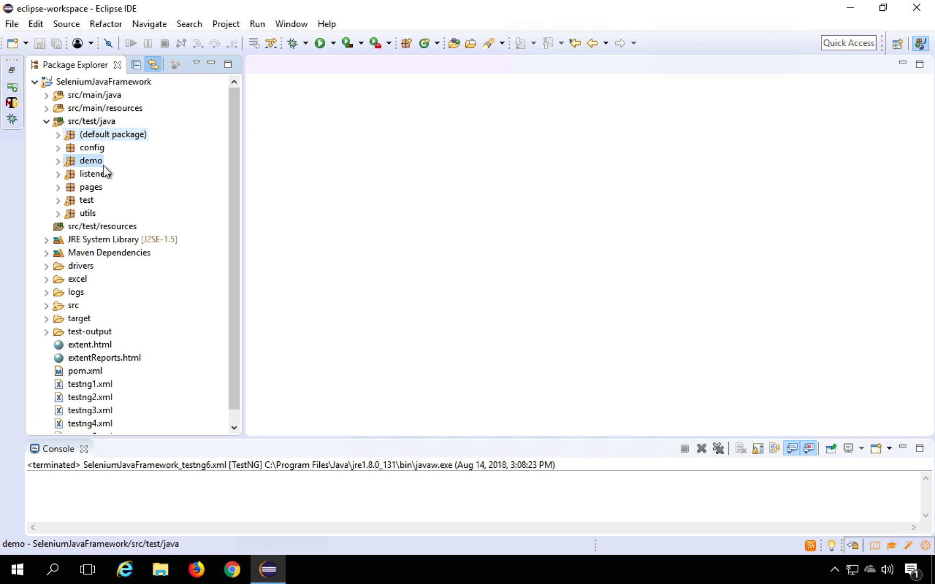
- Create a new class TestNGParametersDemo in the demo package and start editing it
right_click(91, 160)
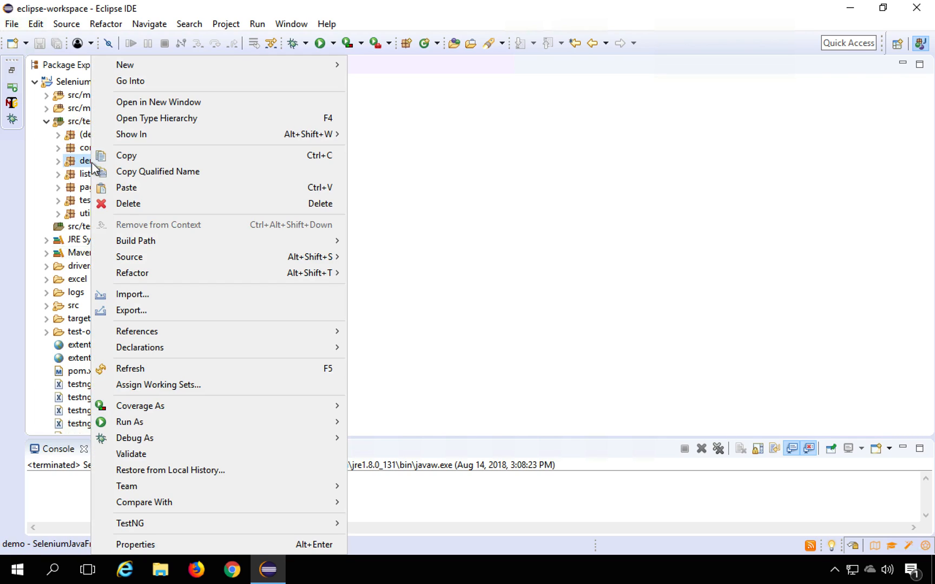
mouse_move(125, 65)
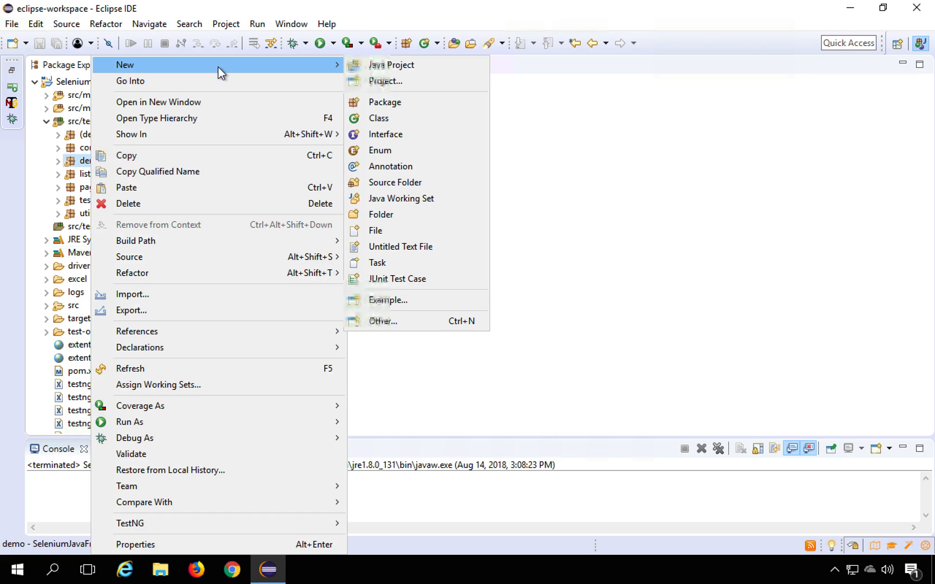
click(379, 118)
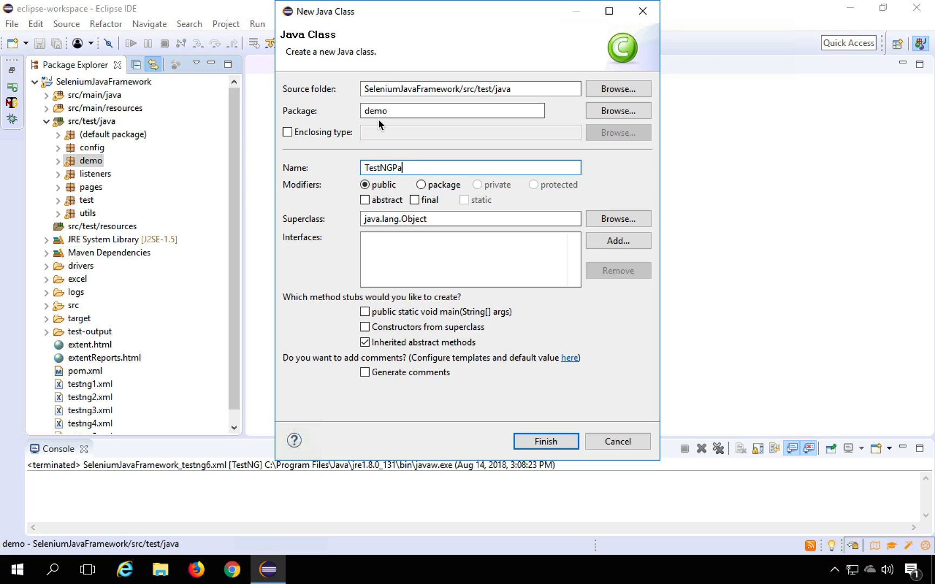
click(544, 442)
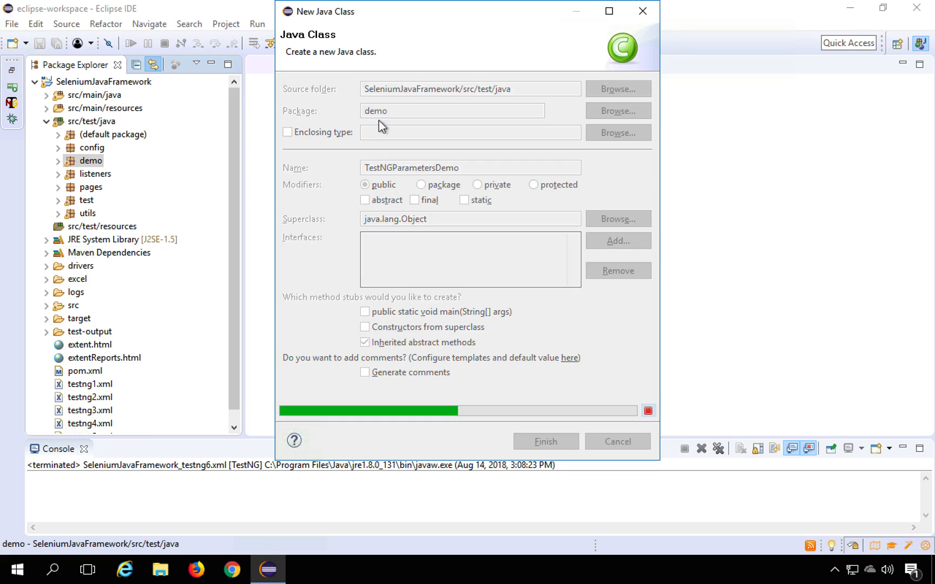
click(545, 441)
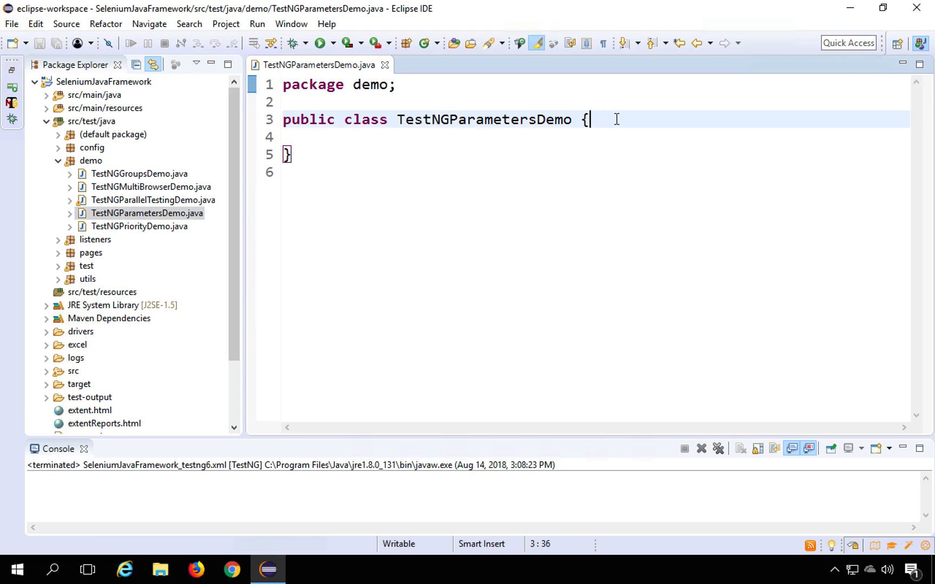
- Write a public void test() method that prints "My name is" plus name
key(Enter)
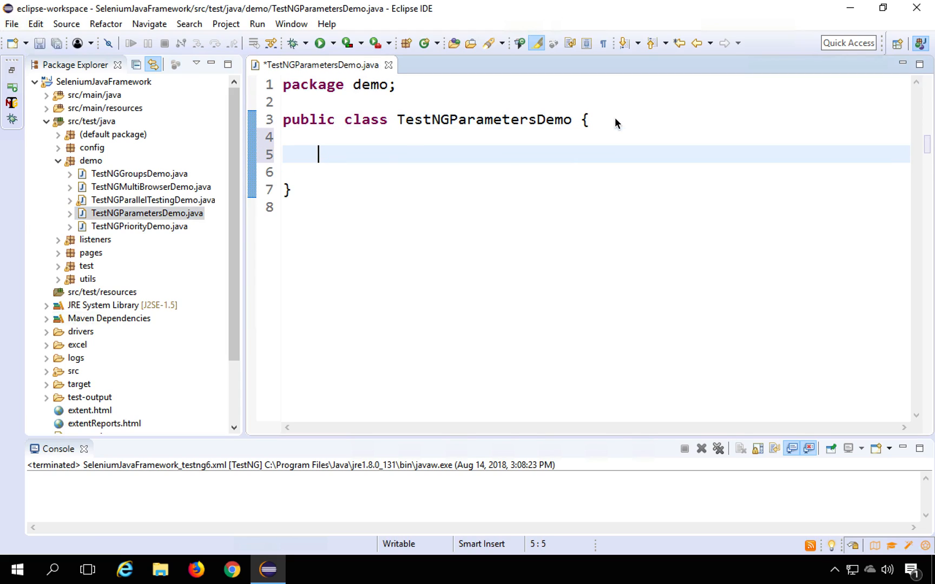
text(public)
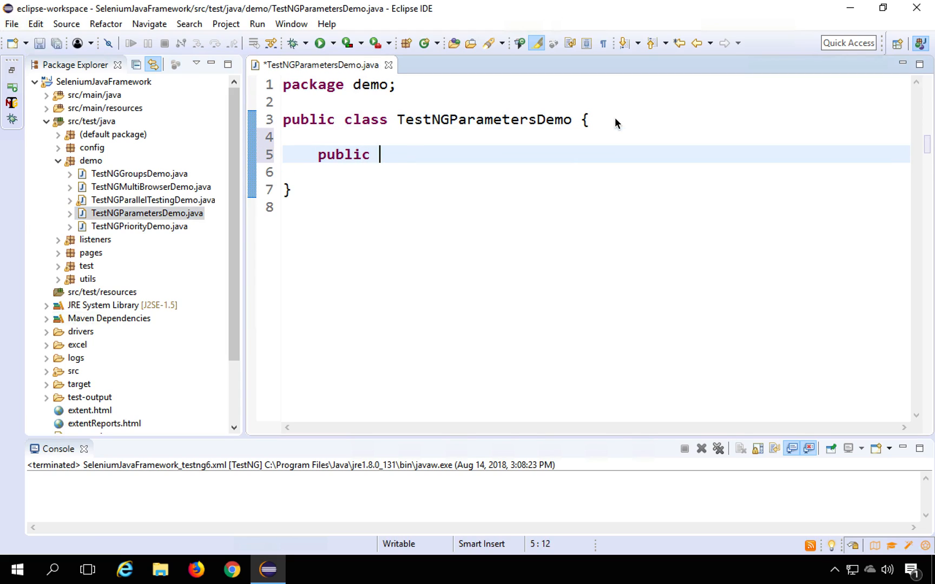
text(void test)
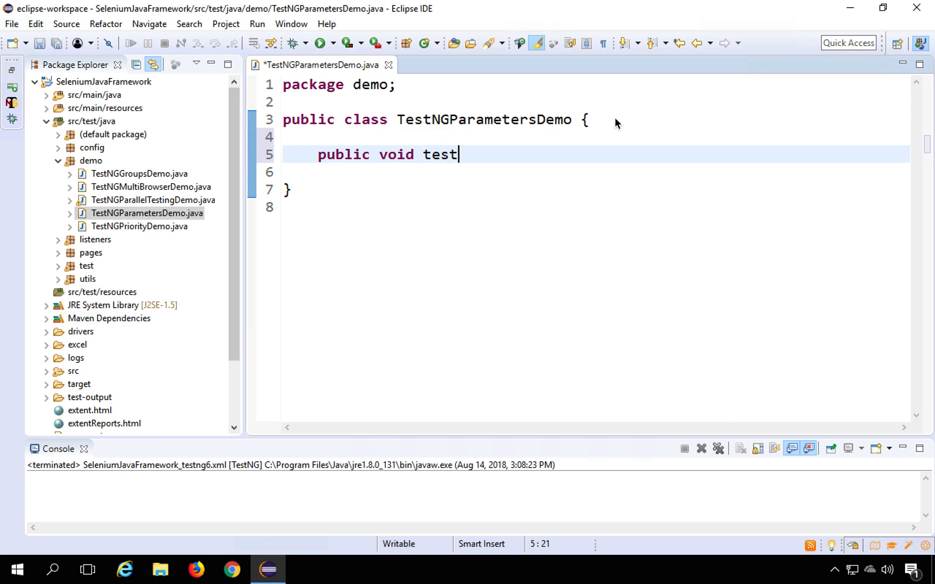
text(() {)
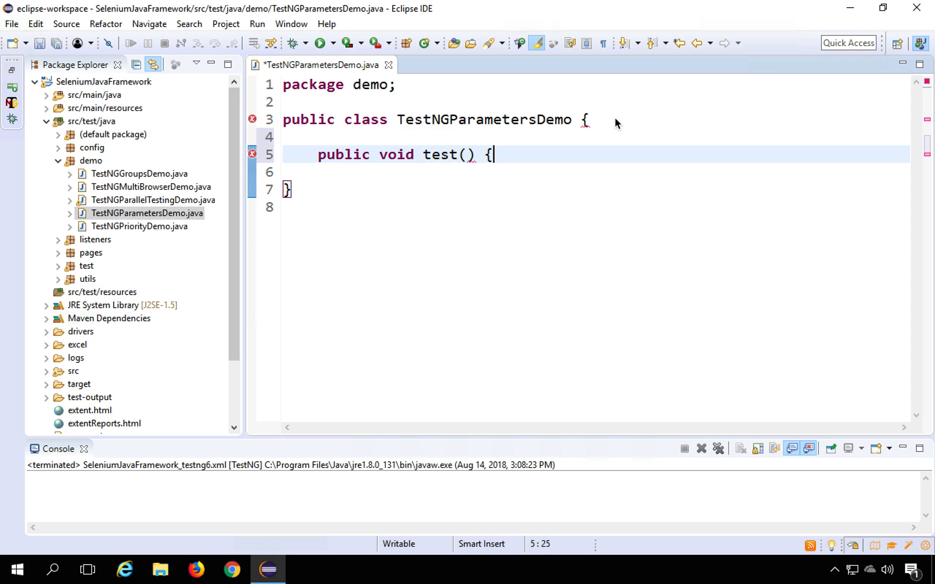
key(Enter)
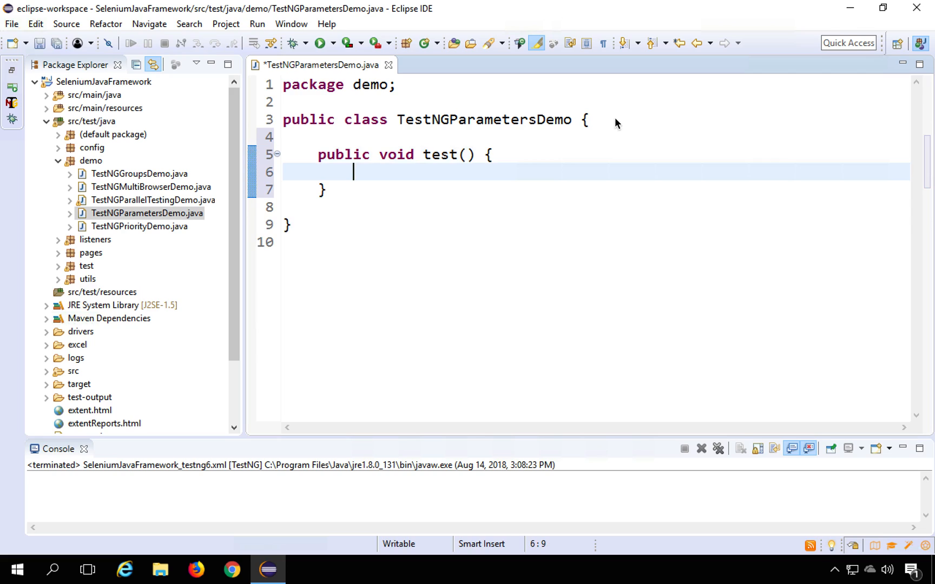
text(syso)
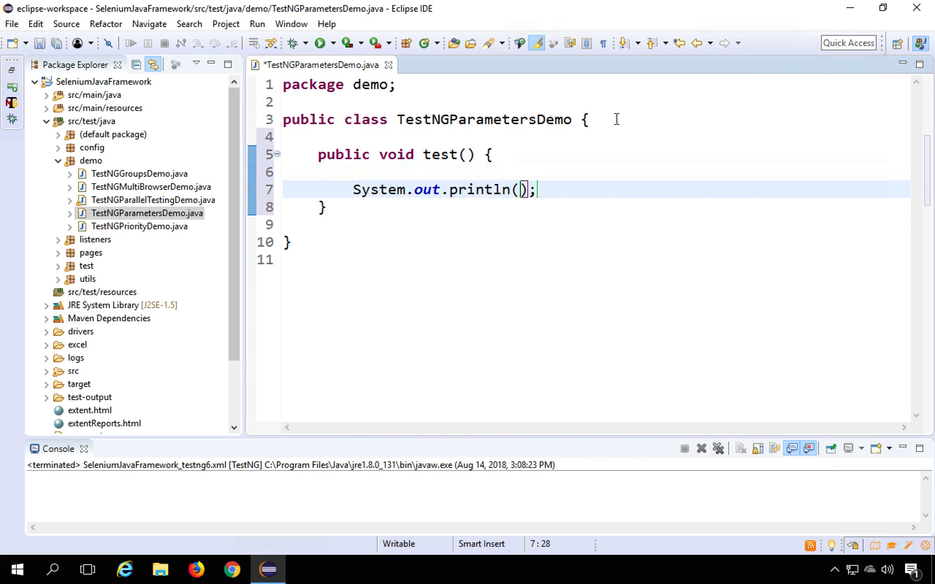
text("M)
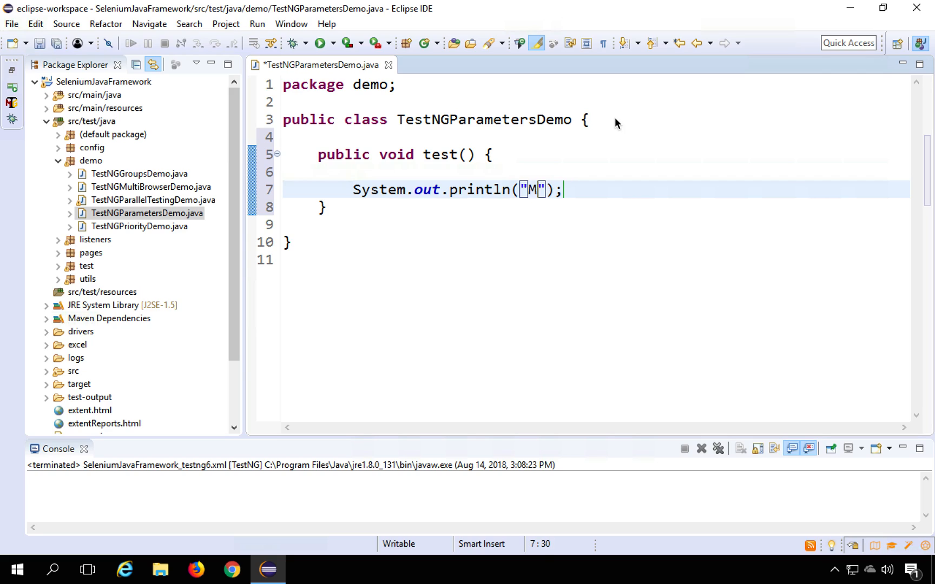
text(y name is)
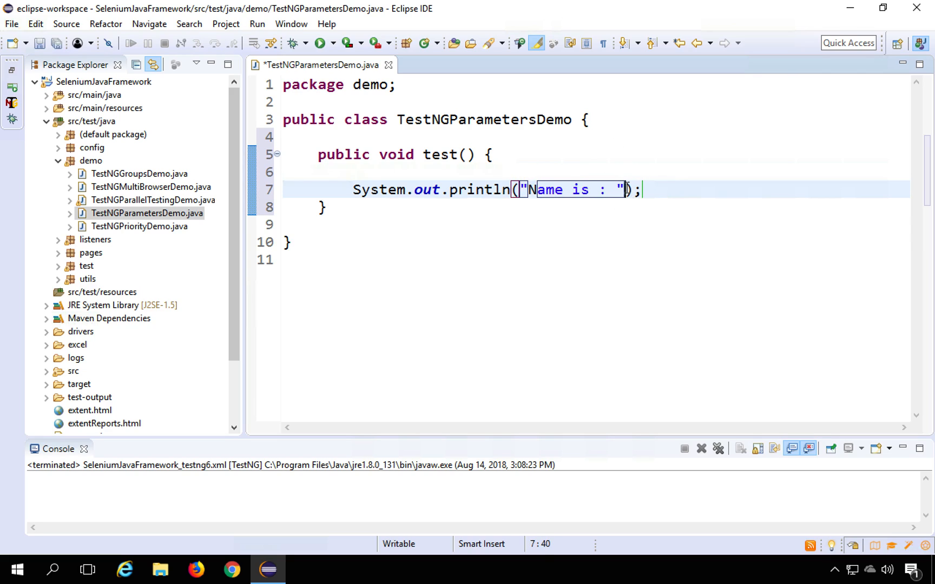
text(+name)
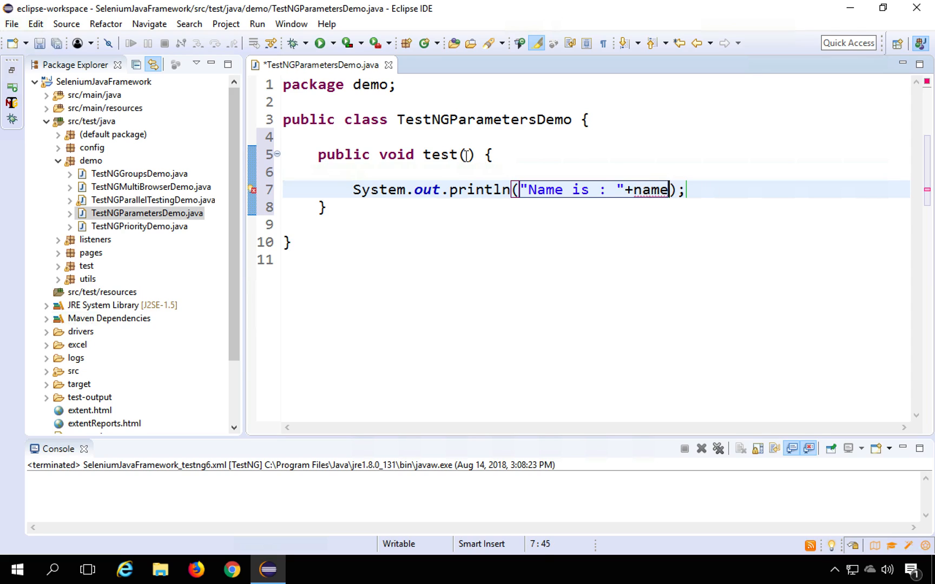
- Give the test method a String name parameter
text(STrin)
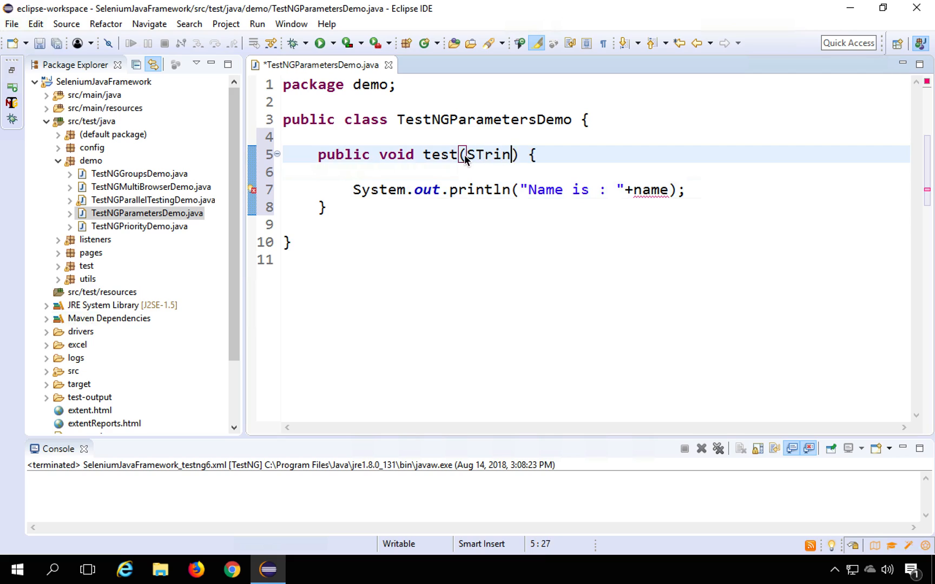
key(BackSpace)
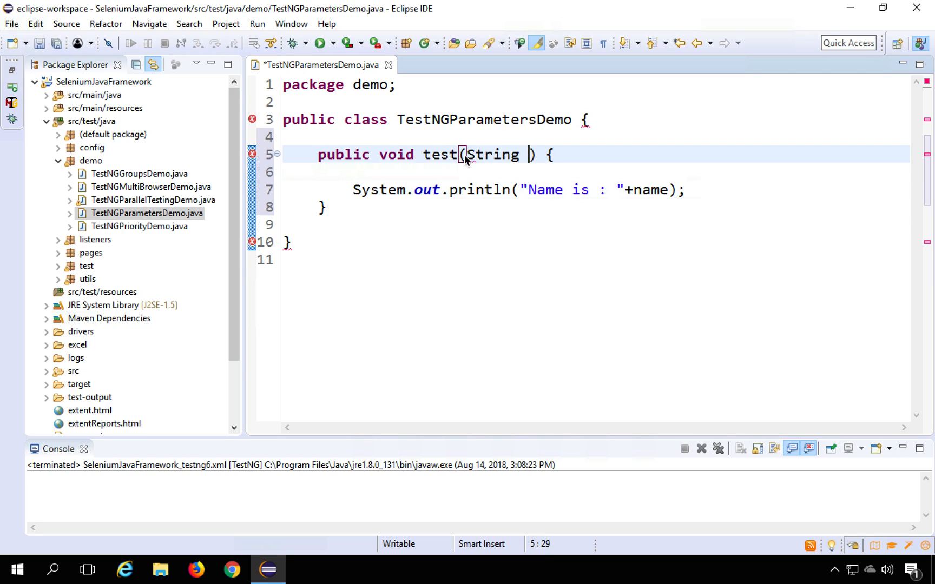
text(name)
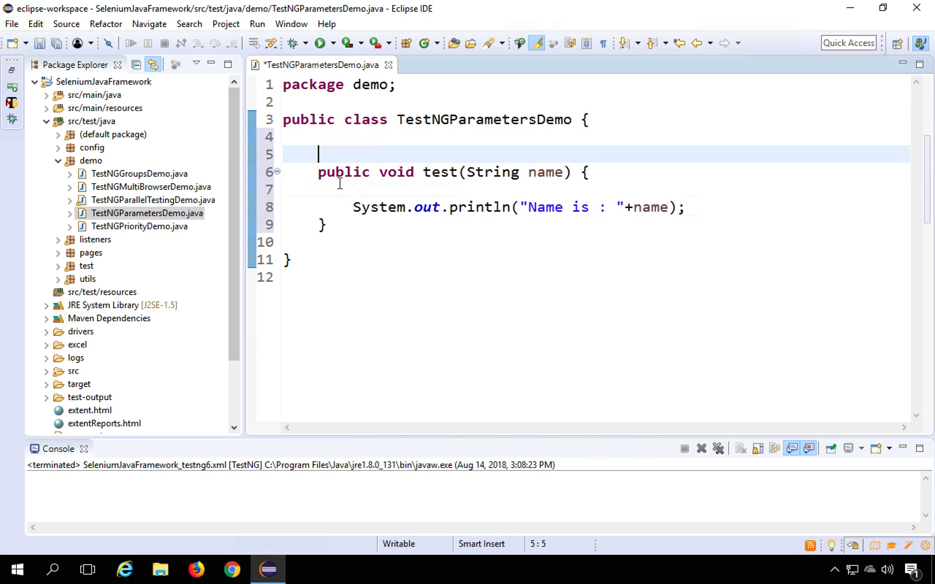
mouse_move(400, 189)
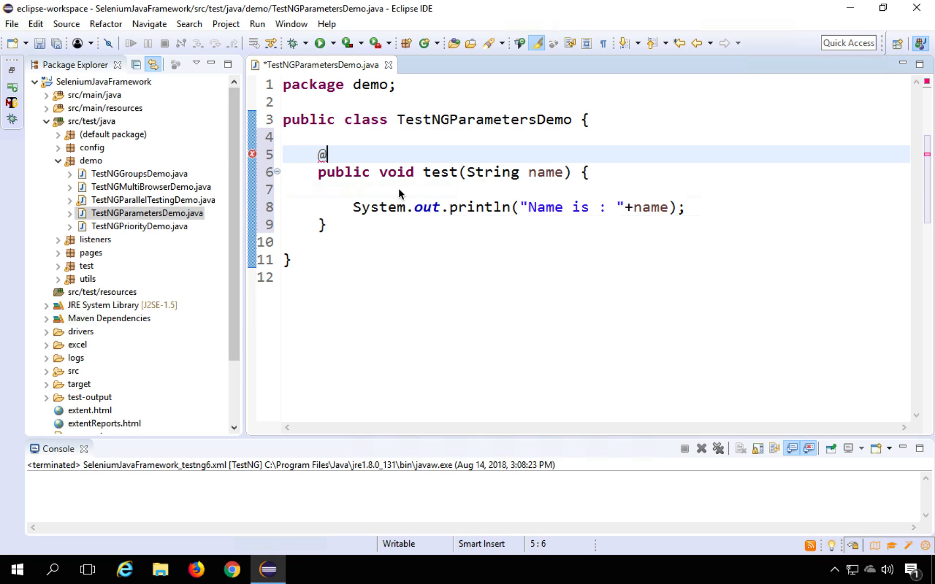
text(Test)
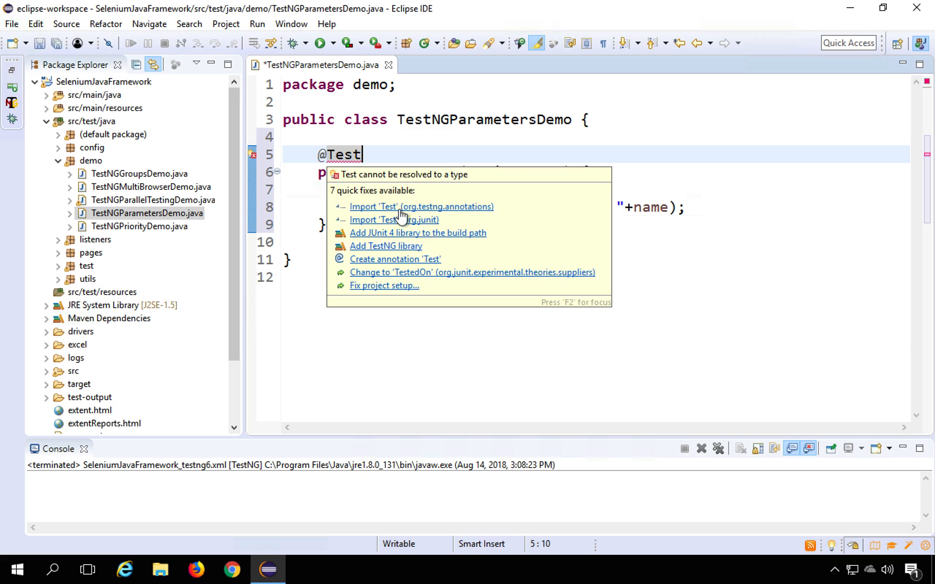
click(422, 207)
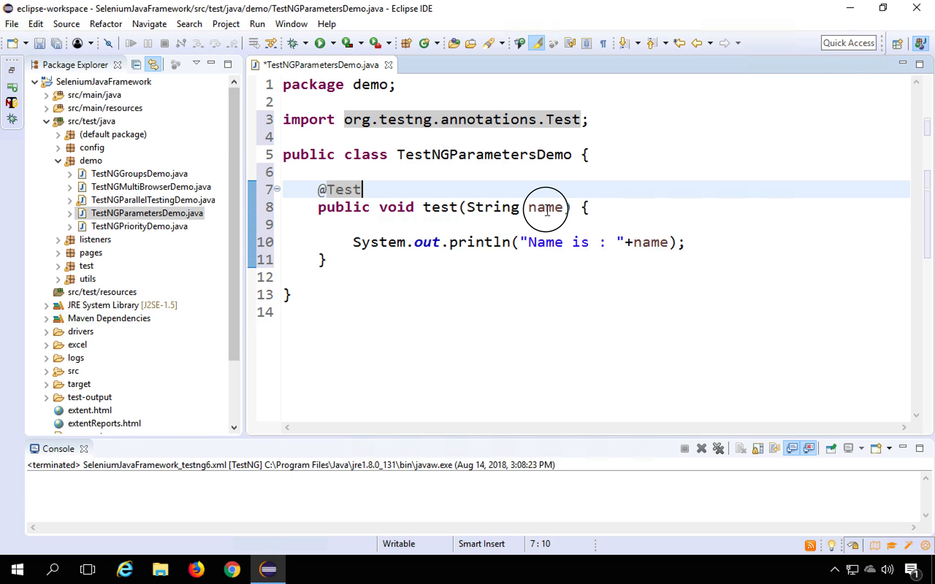
double_click(545, 206)
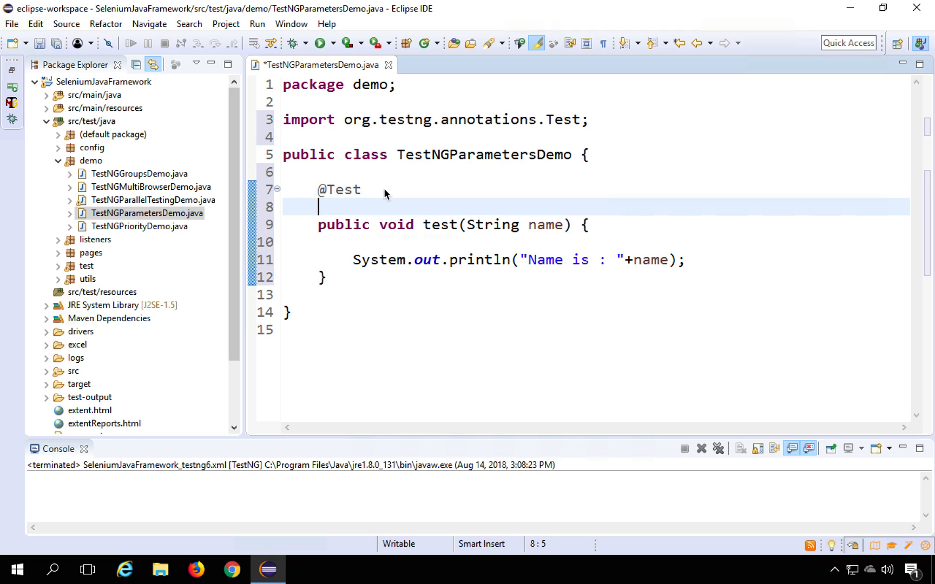
text(@Par)
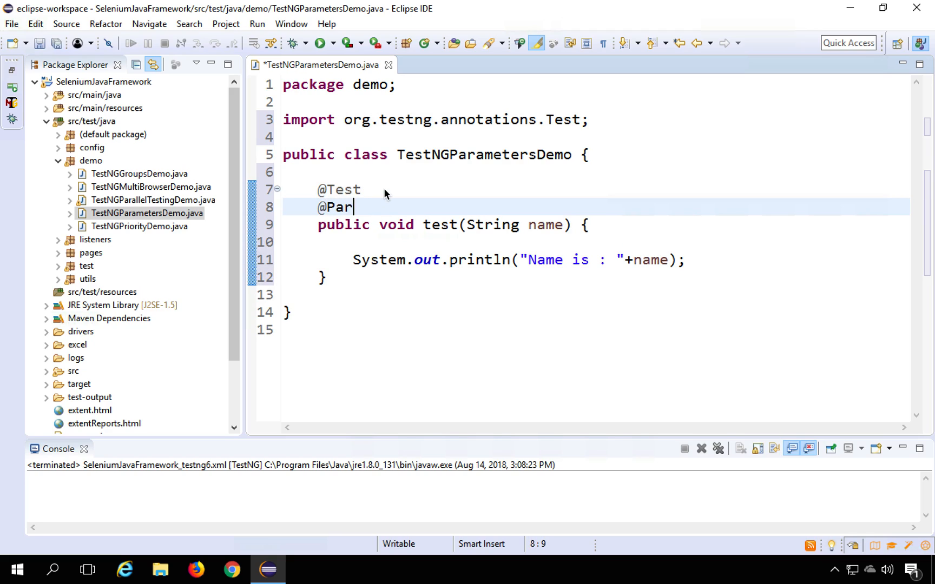
text(a)
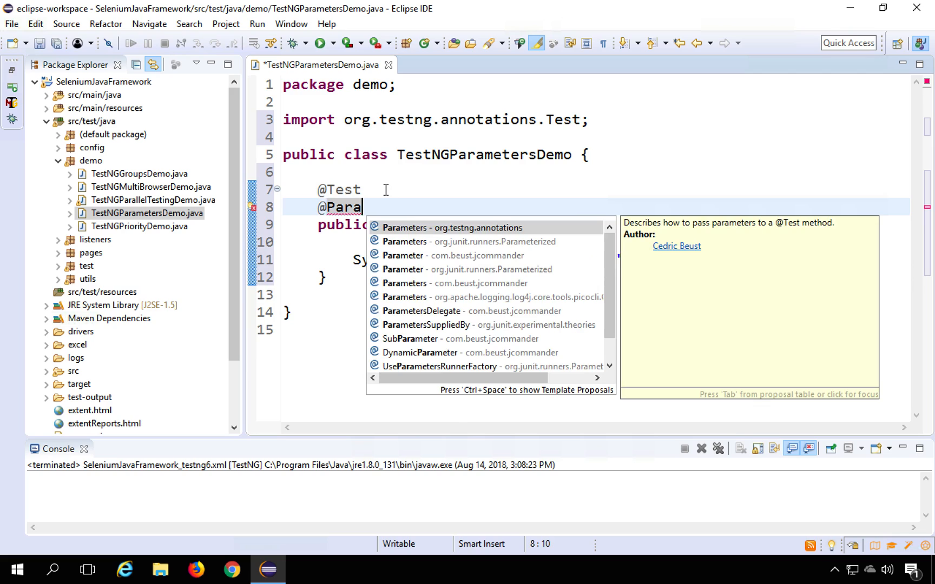
mouse_move(417, 227)
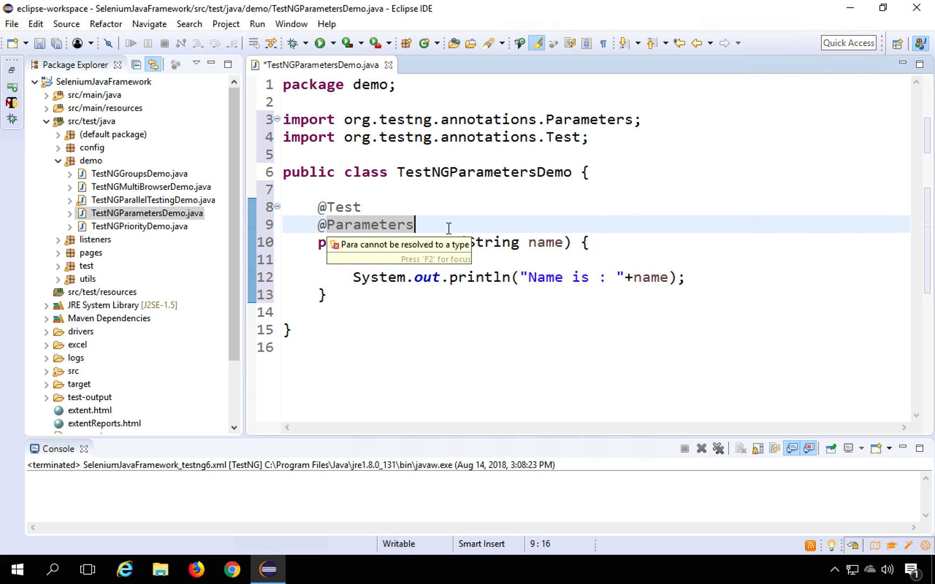
text(())
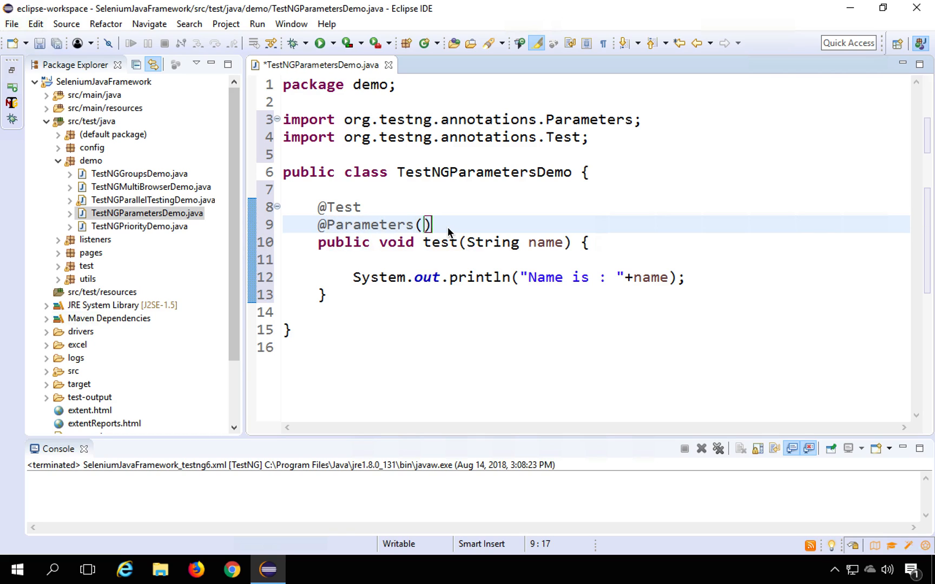
text(")
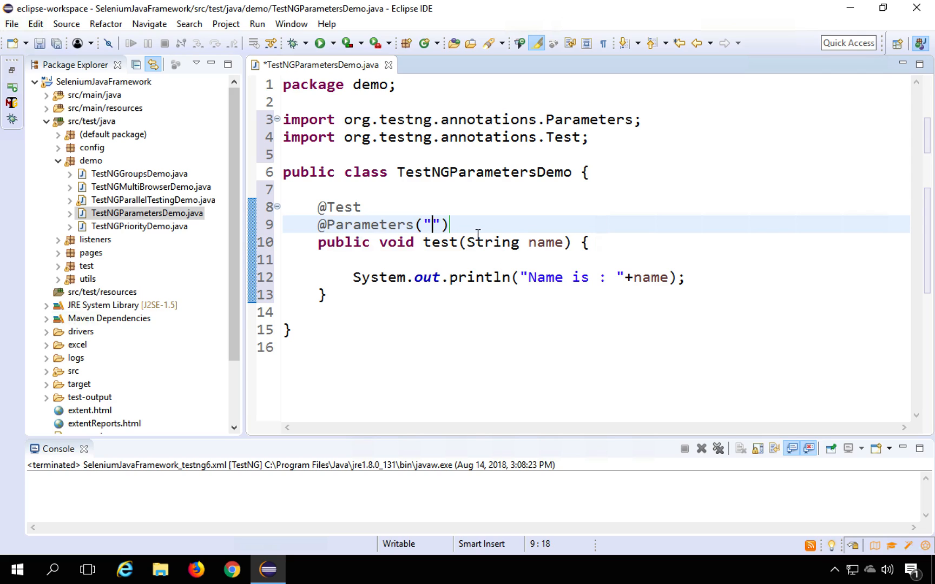
text(M)
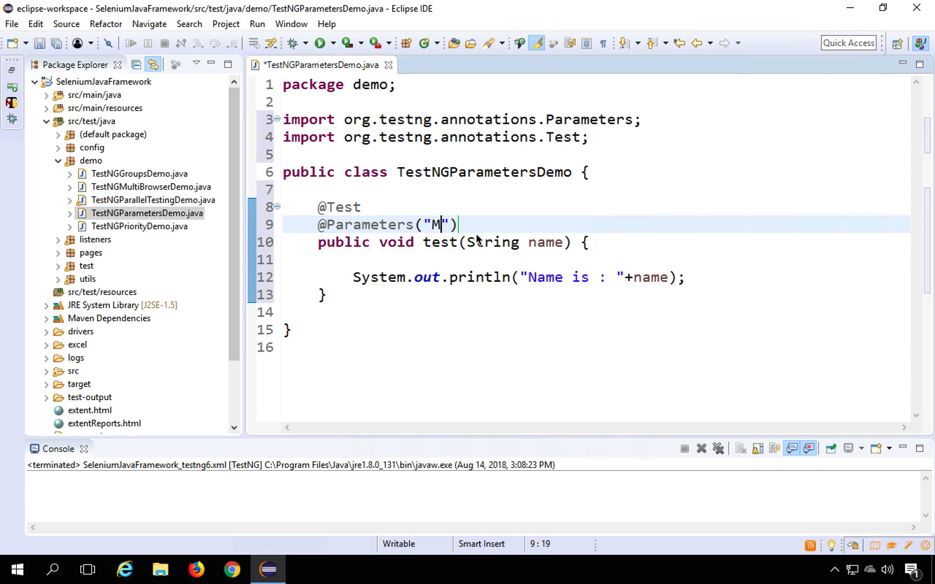
text(yNa)
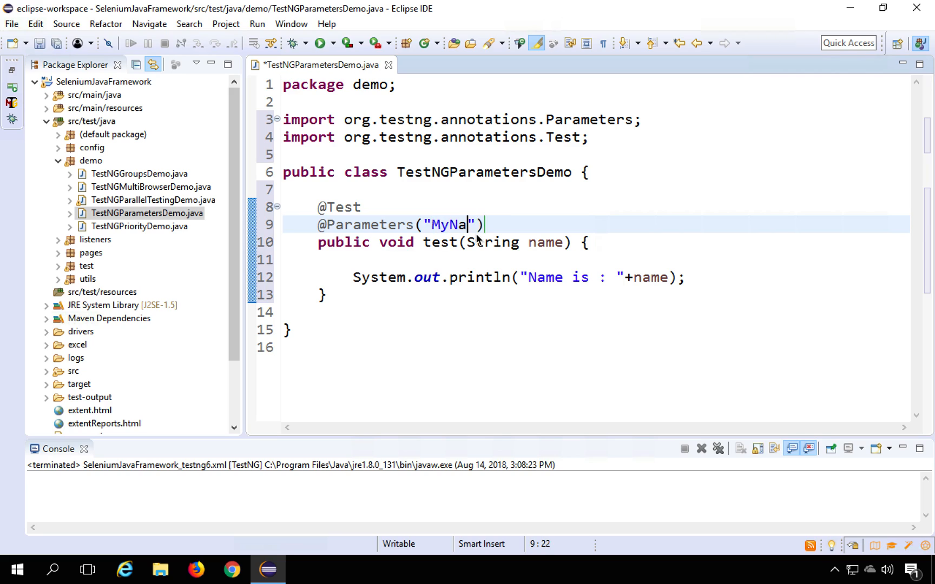
text(me)
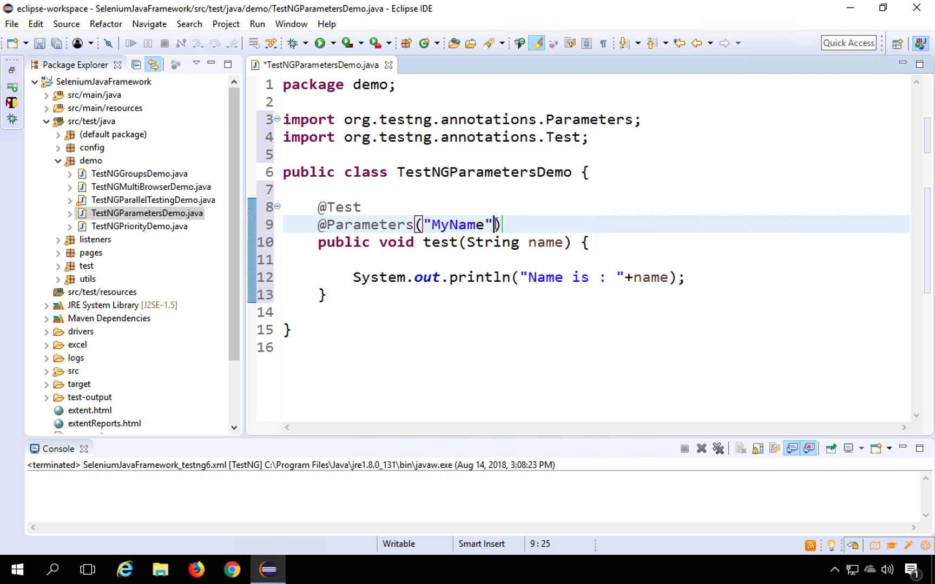
text(, "")
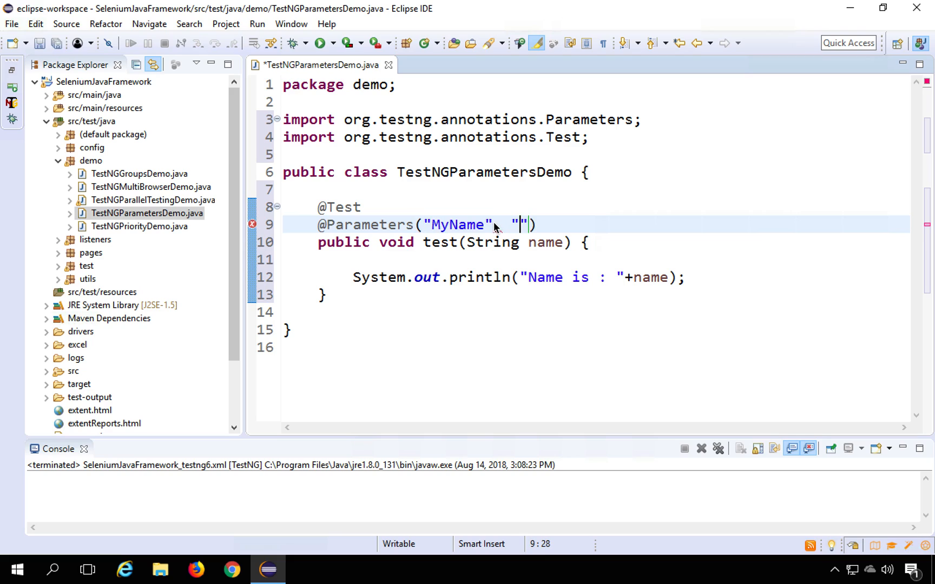
text(abc)
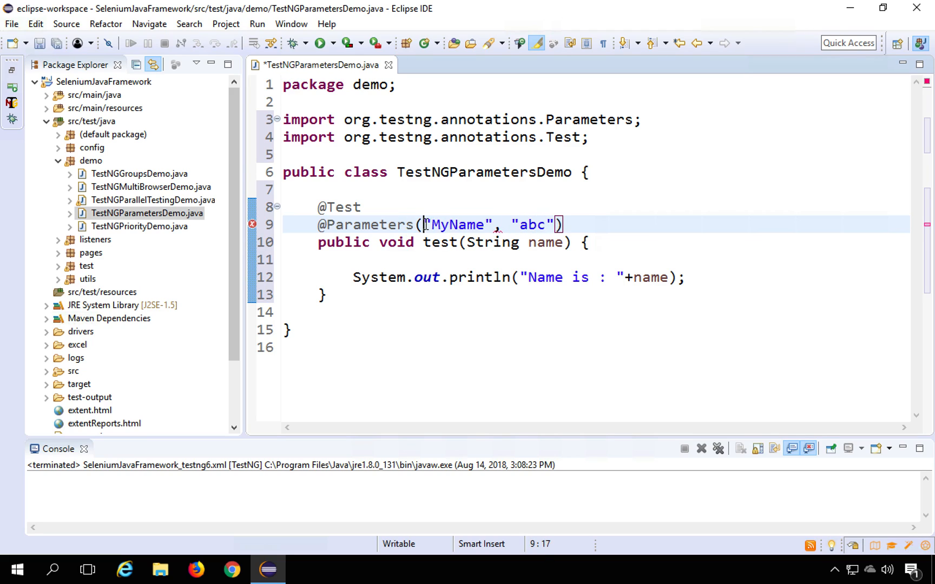
text({)
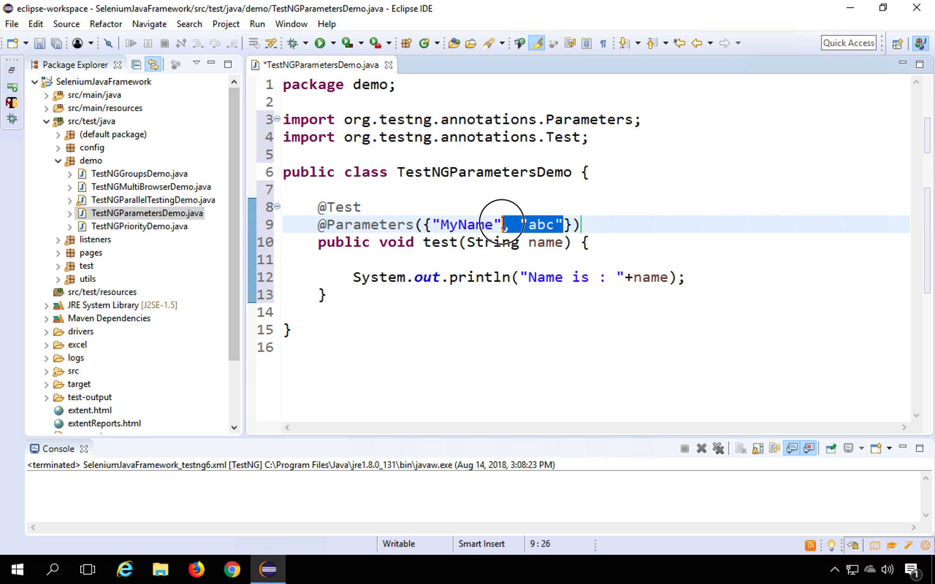
key(Delete)
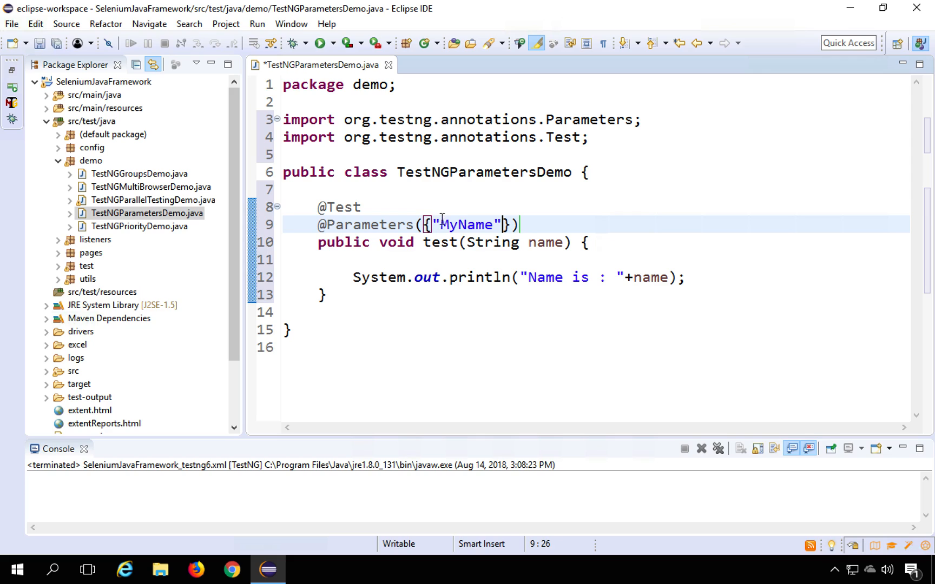
key(ctrl+s)
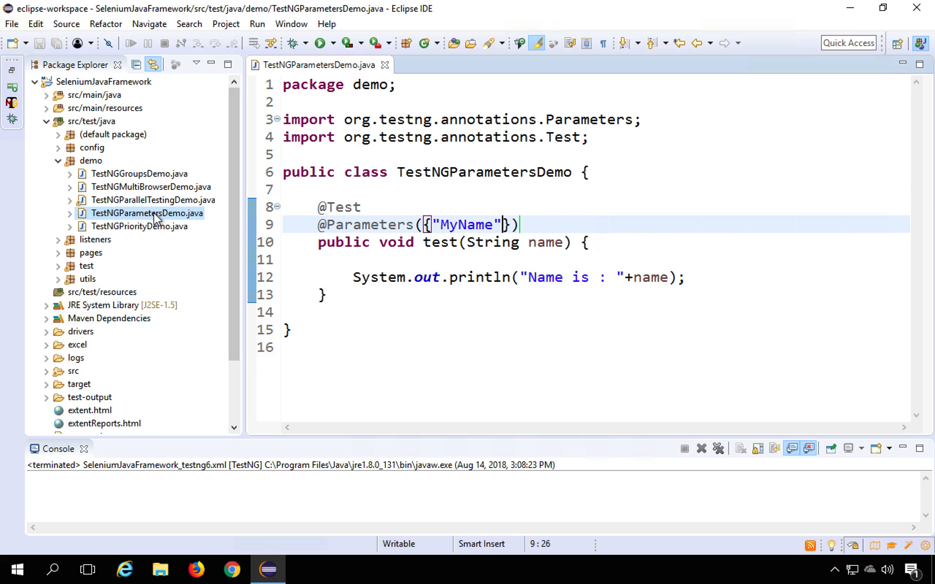
- Run TestNG > Convert to TestNG on TestNGParametersDemo.java to open the Generate testng.xml dialog
right_click(145, 213)
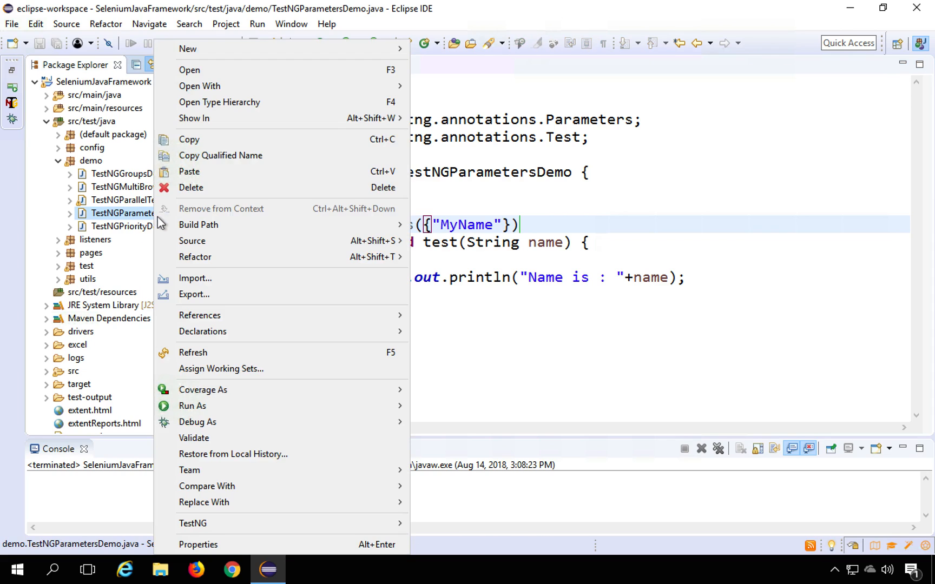
mouse_move(193, 524)
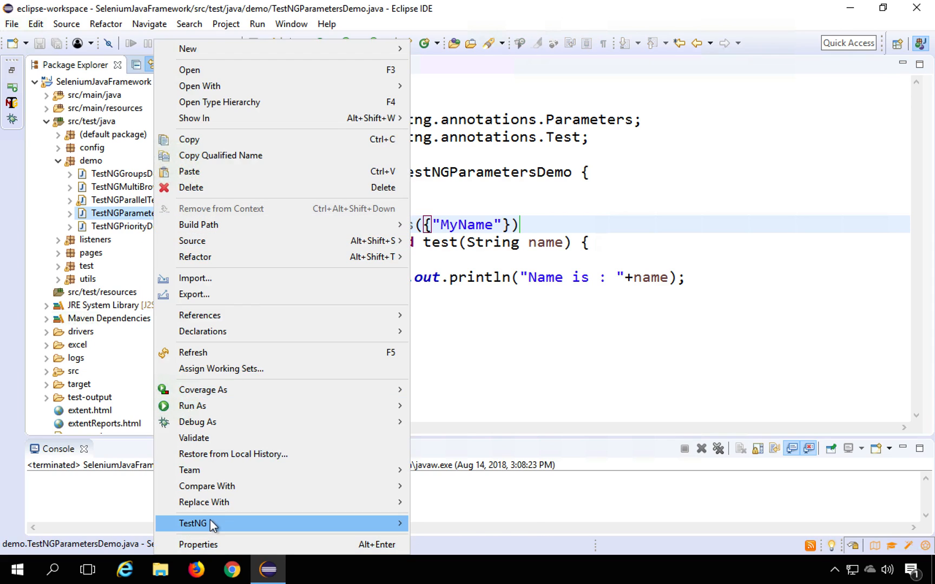
mouse_move(191, 524)
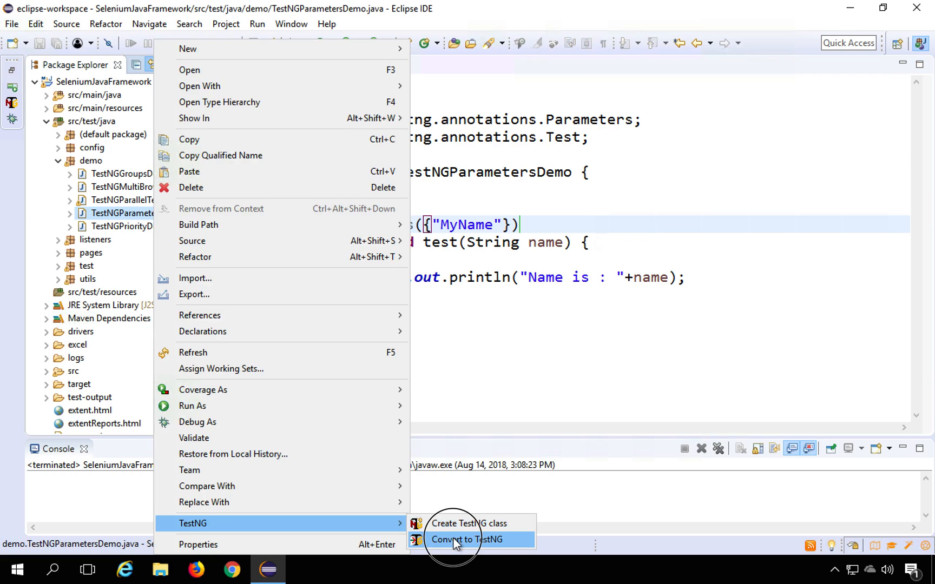
click(466, 540)
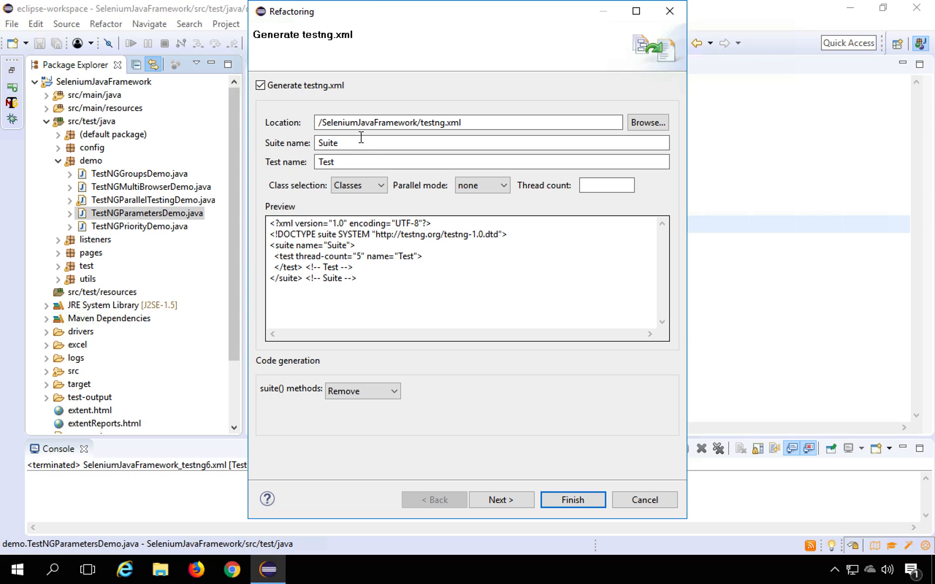
- Generate the suite file with suite name Suite1, test name Test1 and class-based selection
click(450, 122)
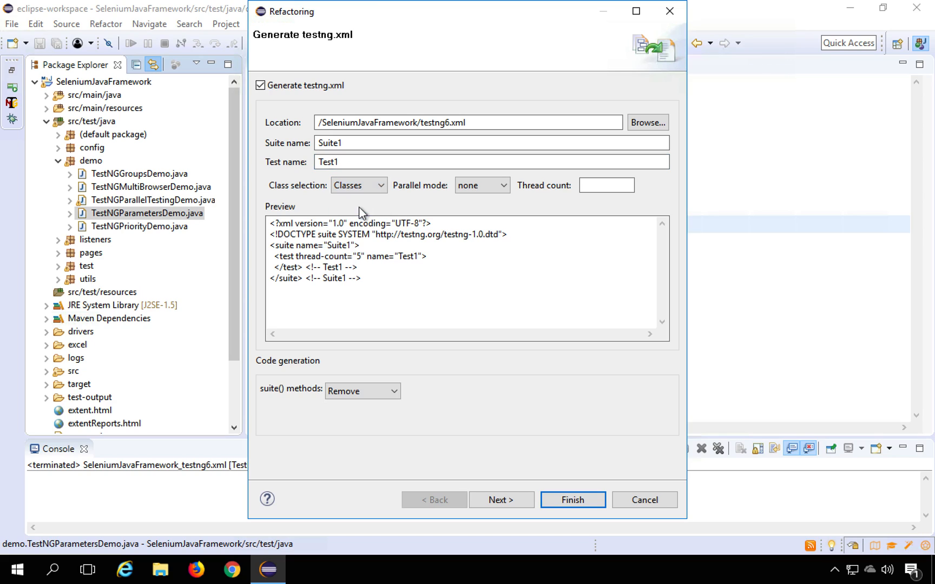
click(358, 185)
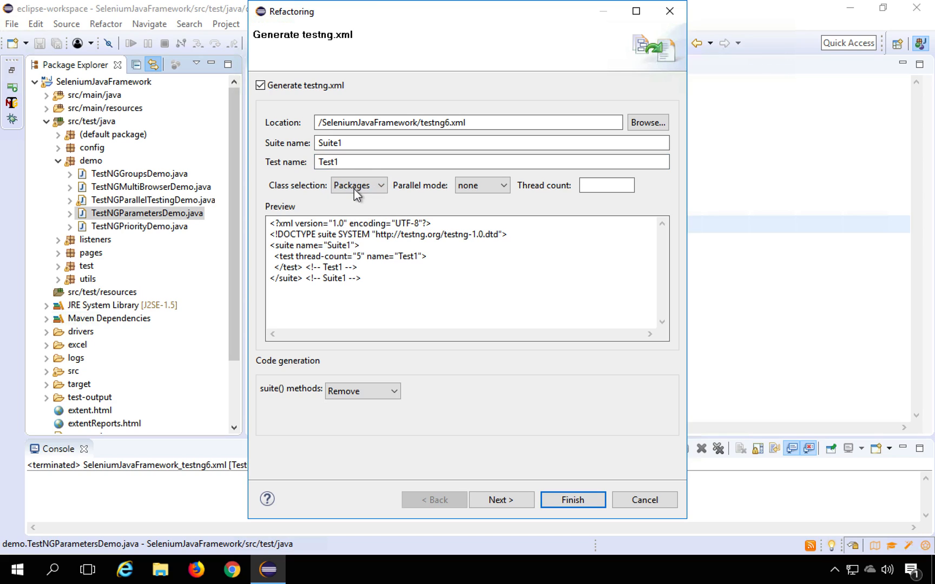
click(358, 185)
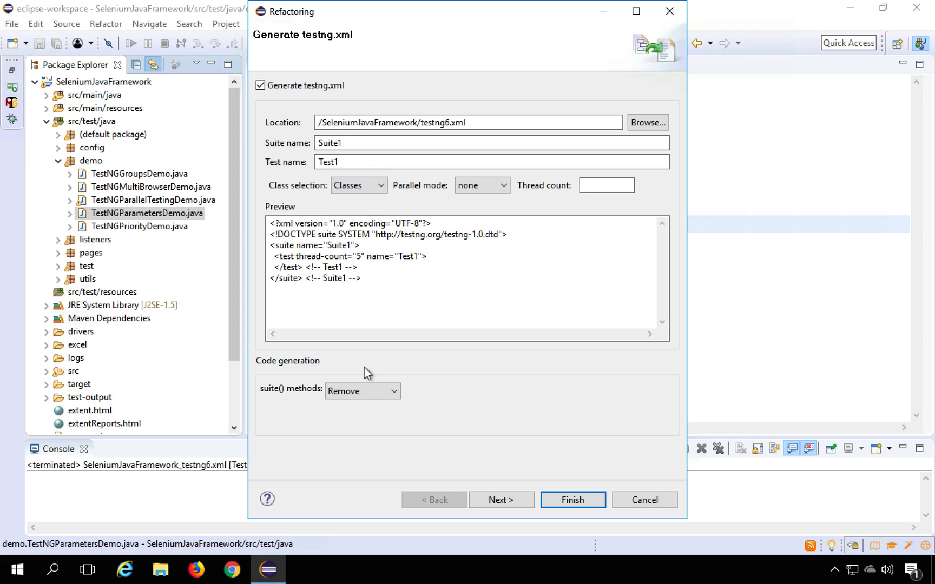
click(570, 500)
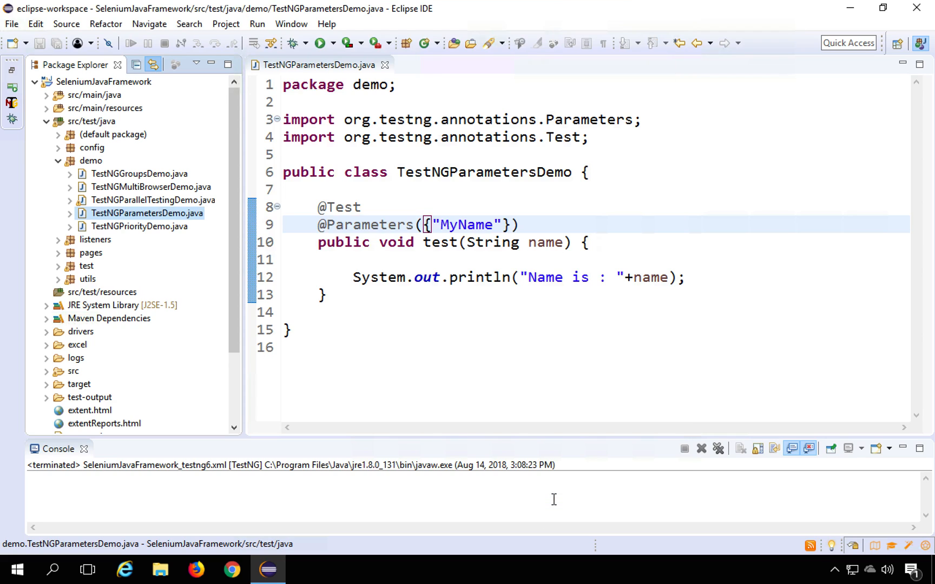
- In testng6.xml remove thread-count from Test1 and add a <classes> block with <class name="demo">
scroll(down, 3)
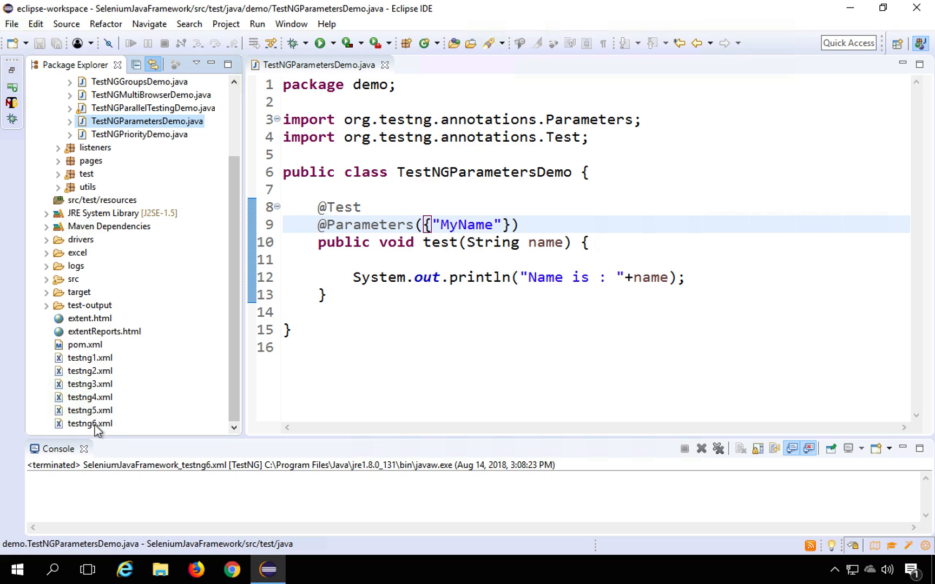
double_click(91, 423)
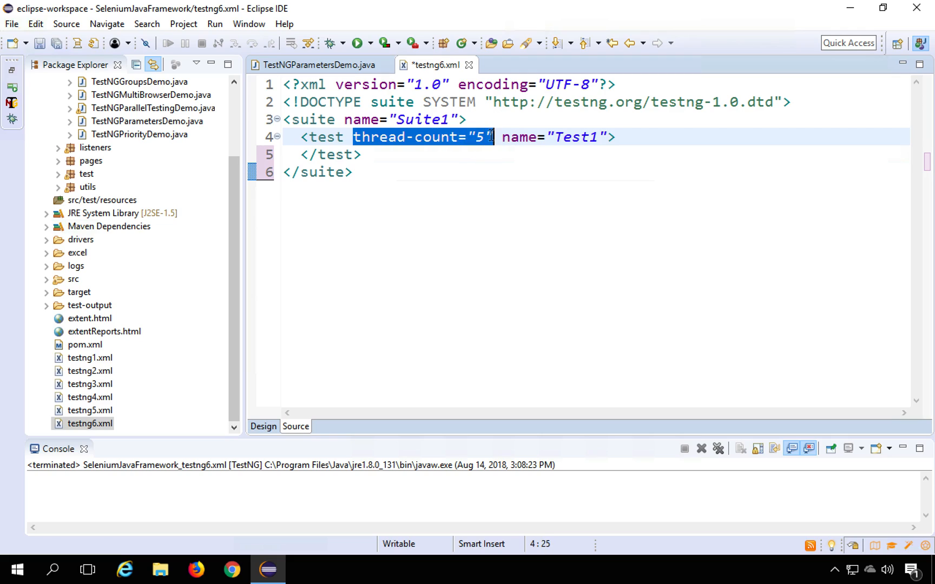
key(Delete)
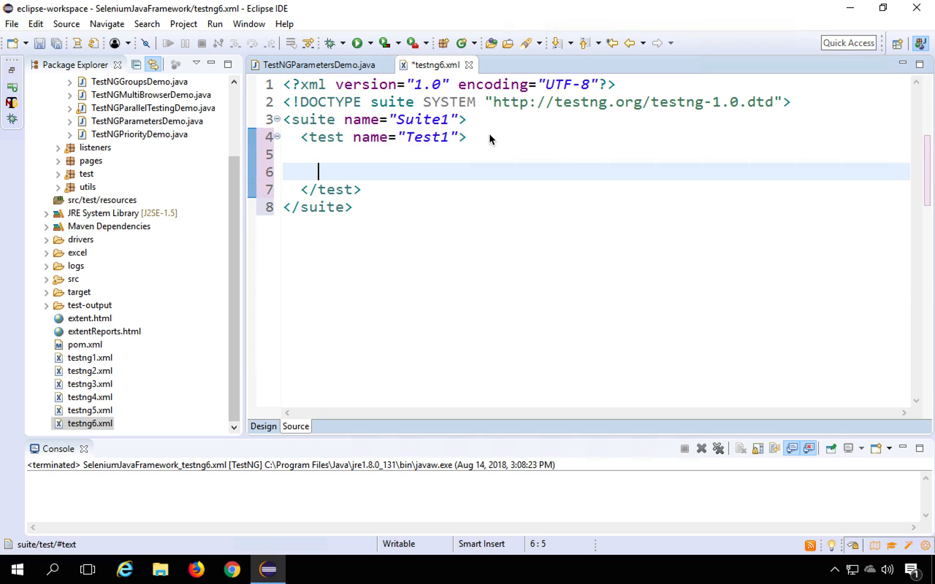
text(<clao)
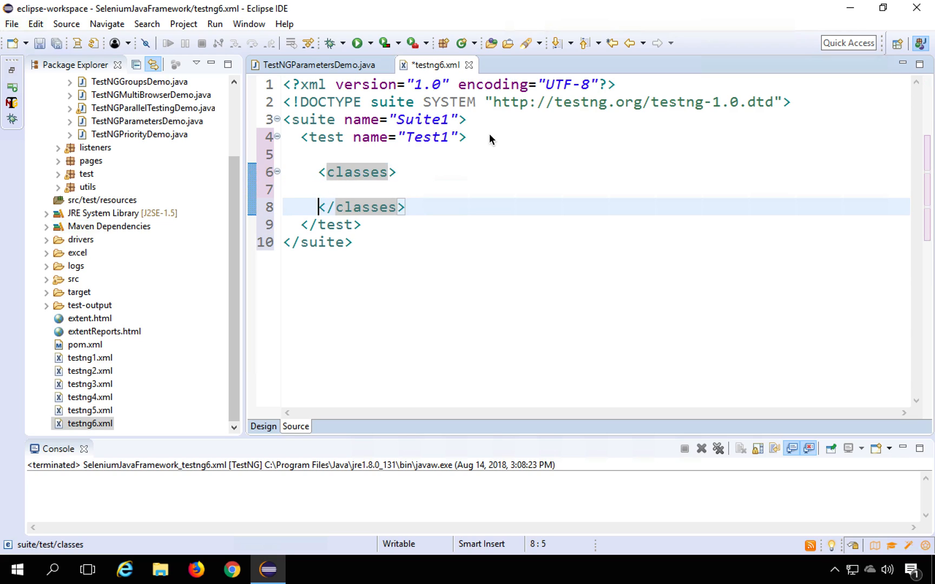
text(<class name=""></class>)
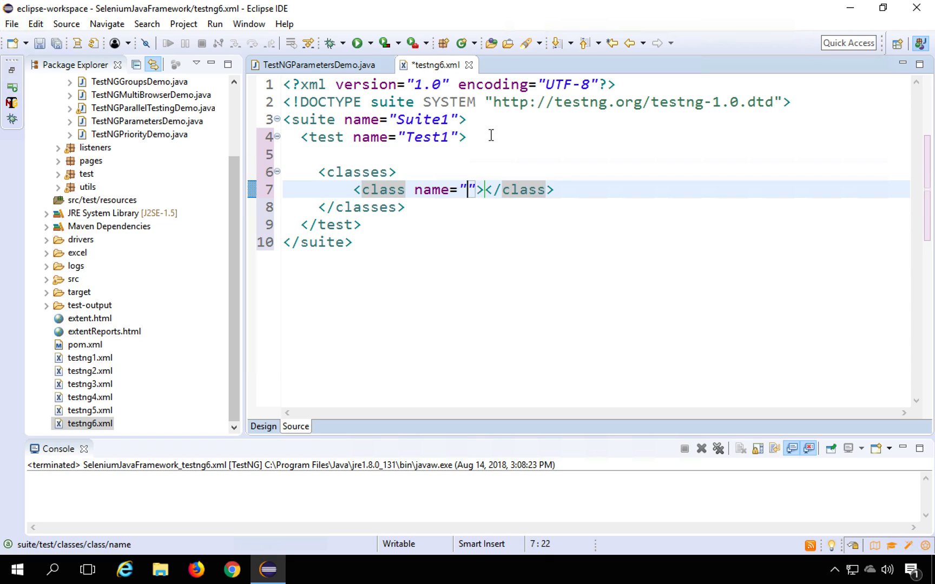
text(demo)
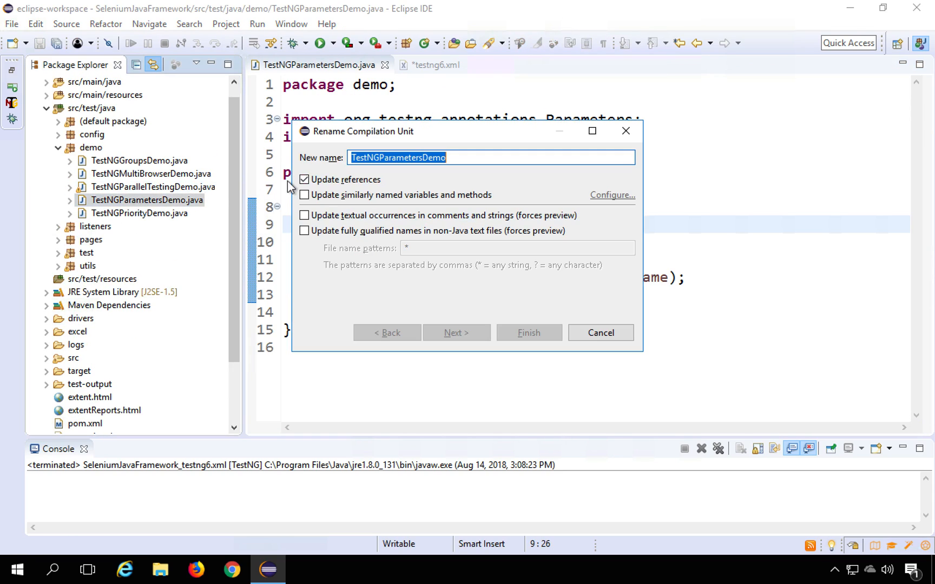
mouse_move(506, 260)
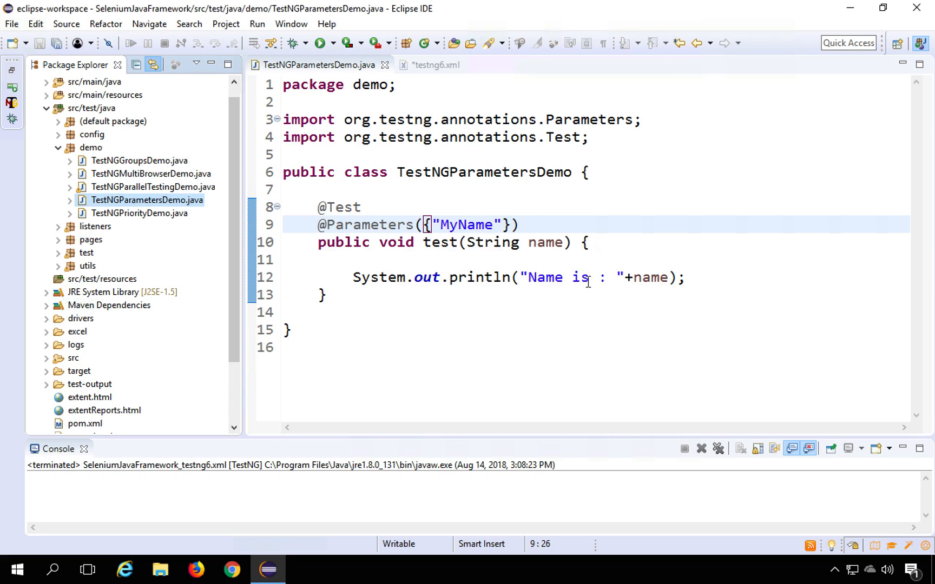
- Complete the class entry as demo.TestNGParametersDemo and make room inside the suite
click(431, 64)
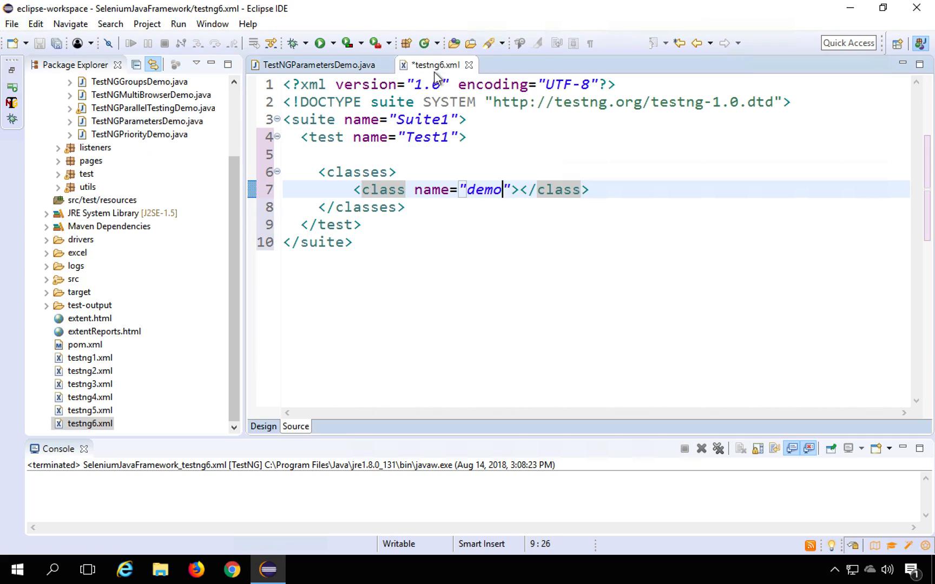
text(.)
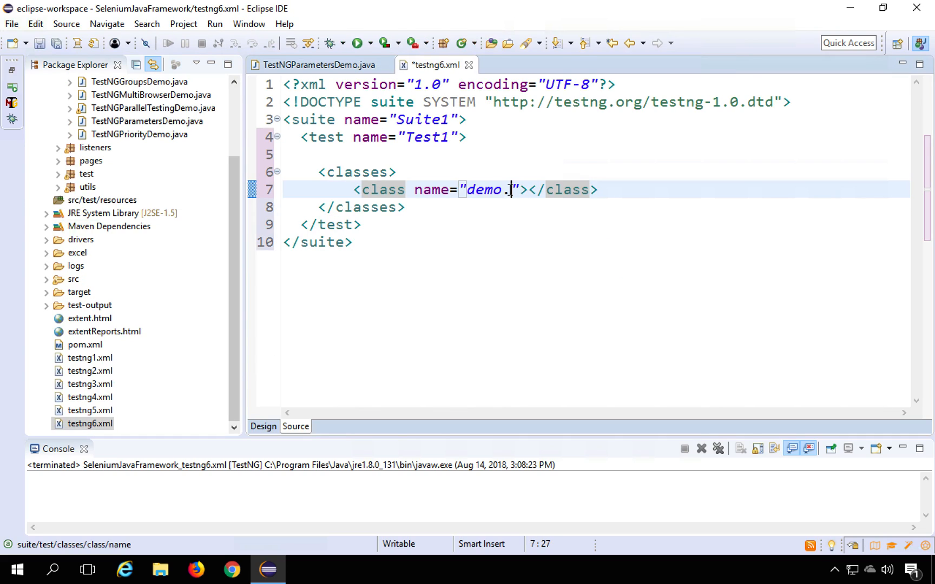
text(TestNGParametersDemo)
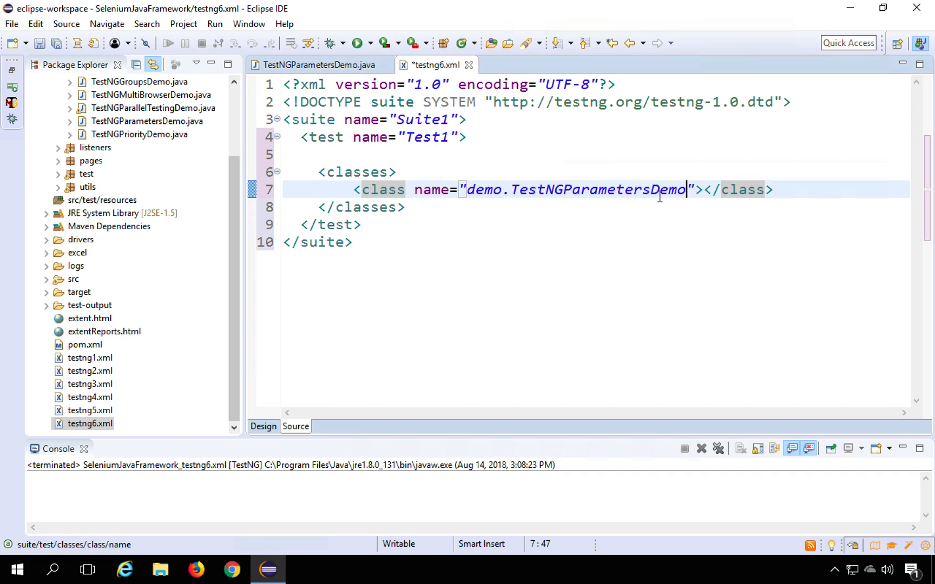
key(ctrl+s)
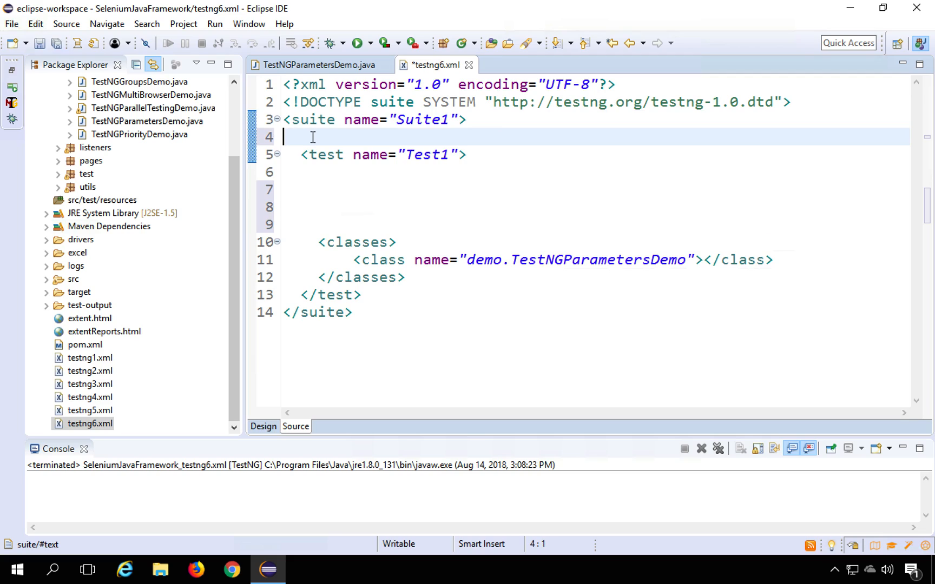
mouse_move(380, 172)
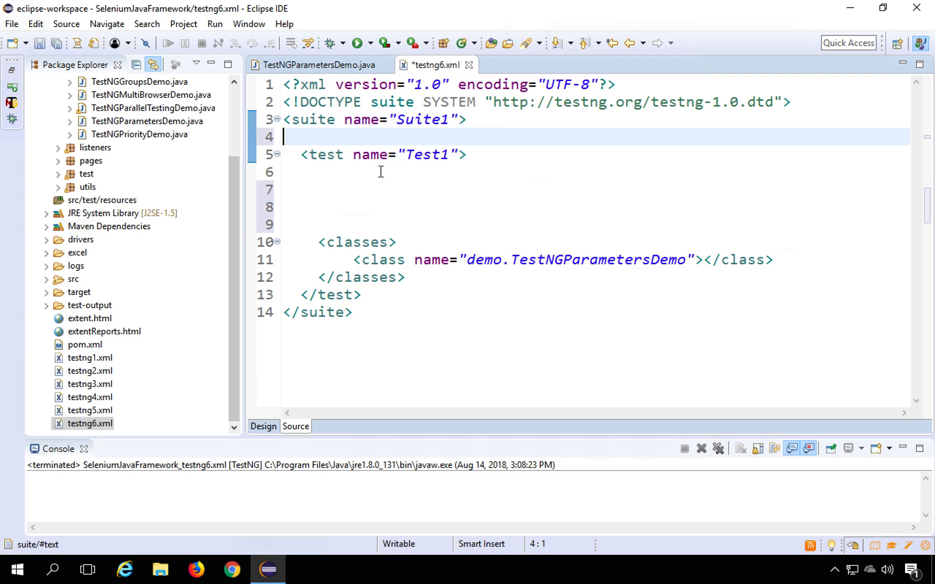
mouse_move(351, 181)
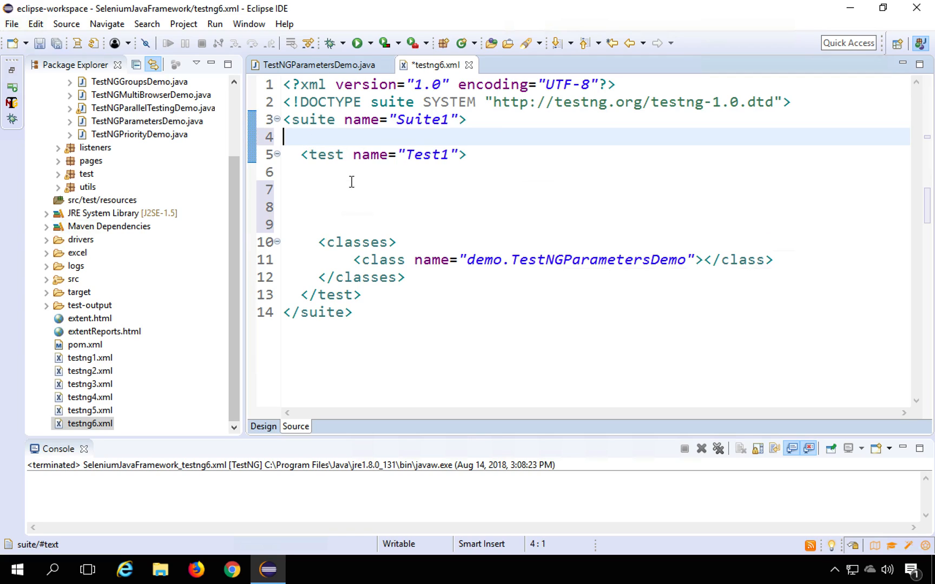
- Add <parameter name="MyName" value="Automation"> inside Test1 and save the suite
key(Backspace)
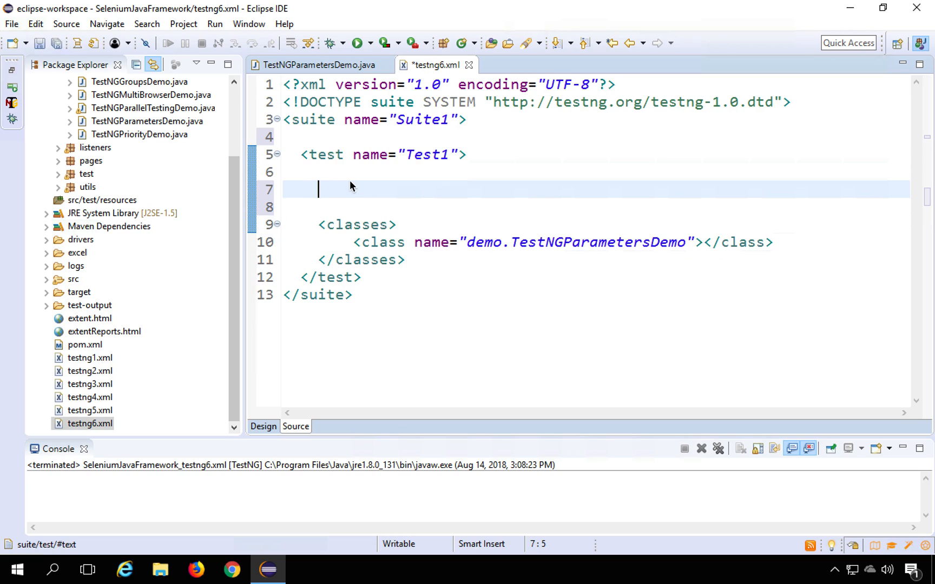
text(<)
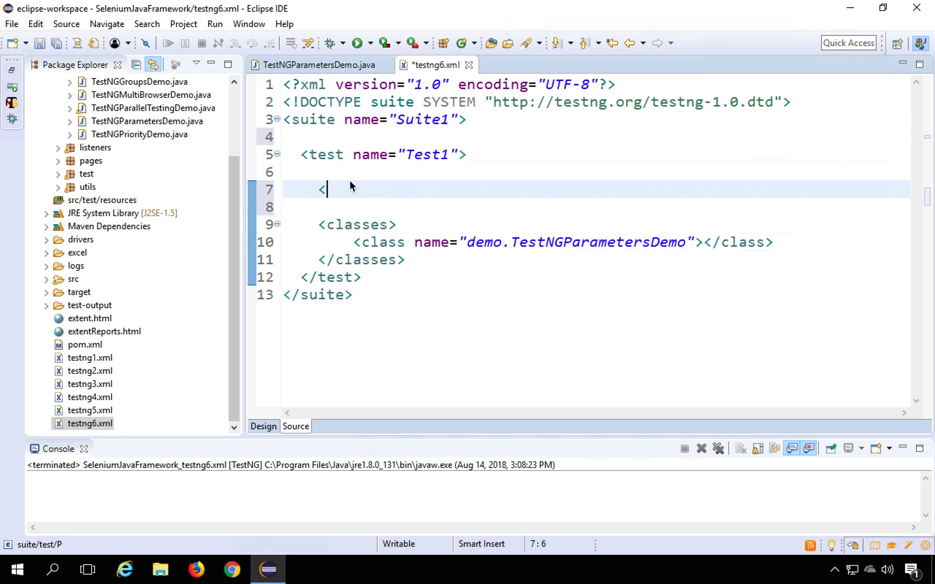
text(parameter name="" value=""></parameter>)
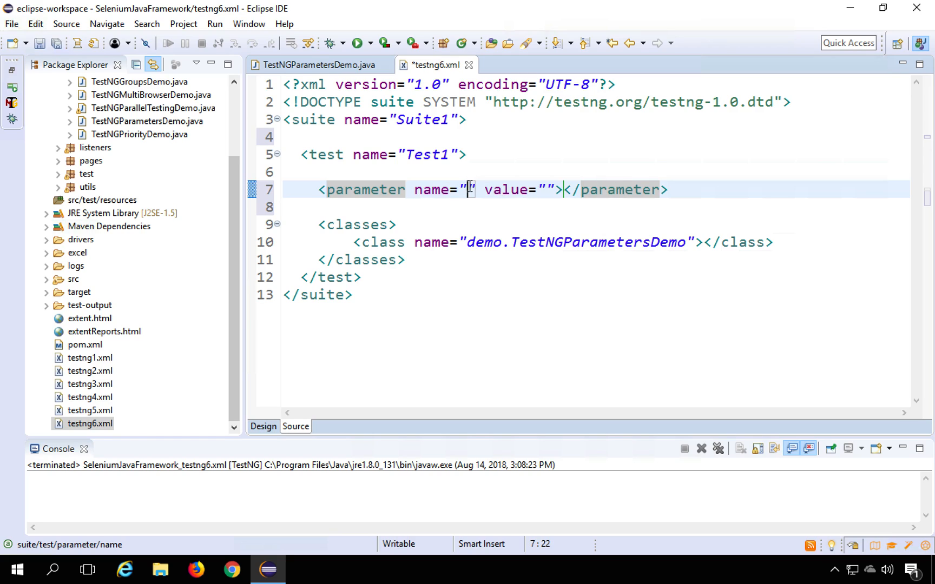
text(My)
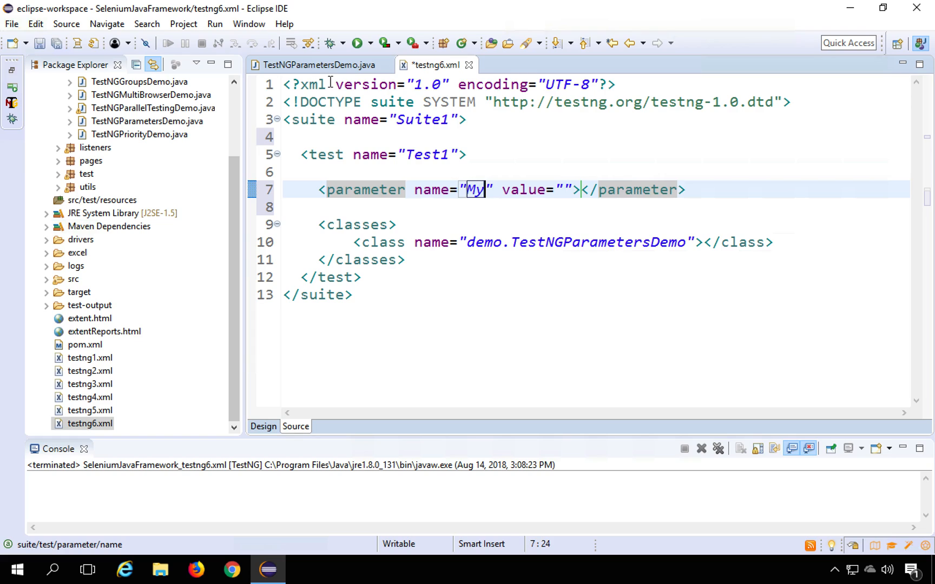
click(317, 65)
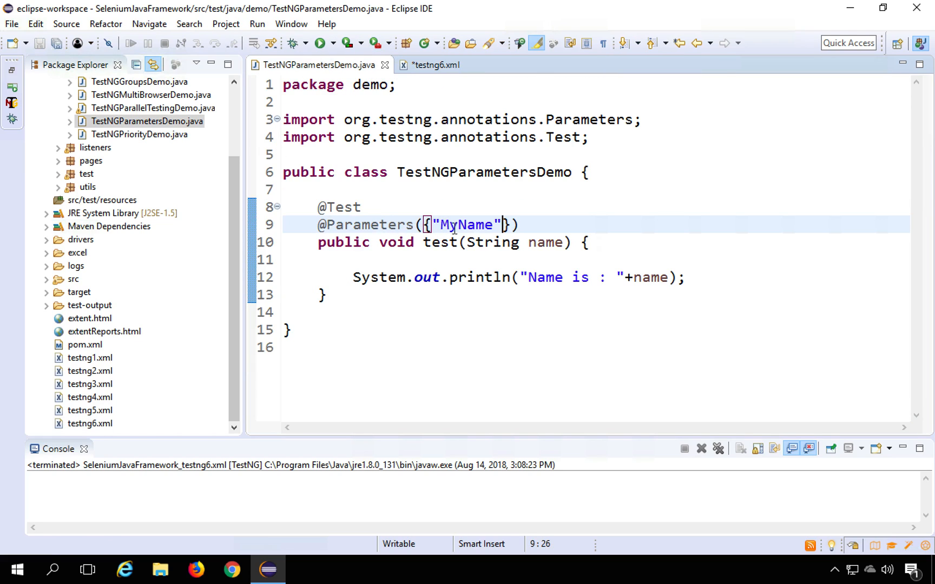
click(433, 65)
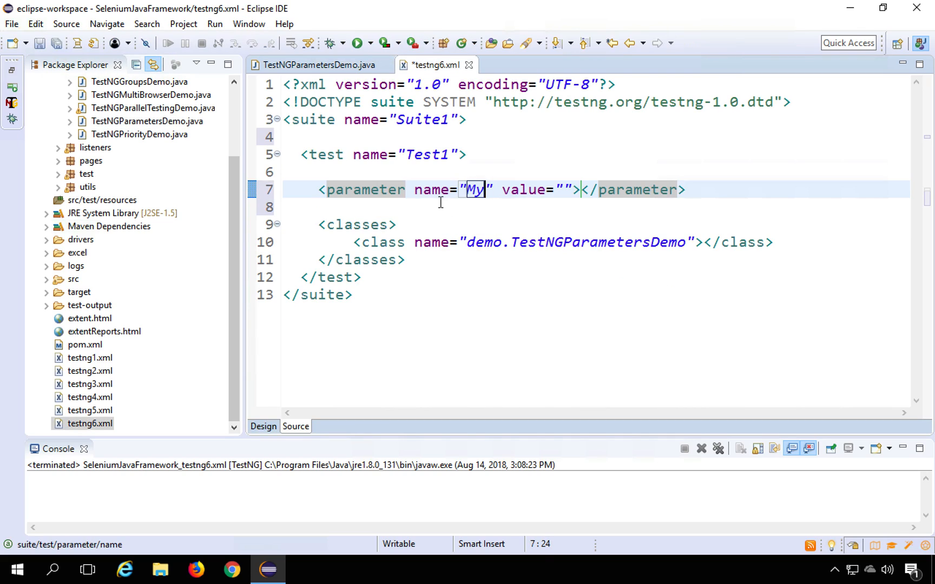
text(Name)
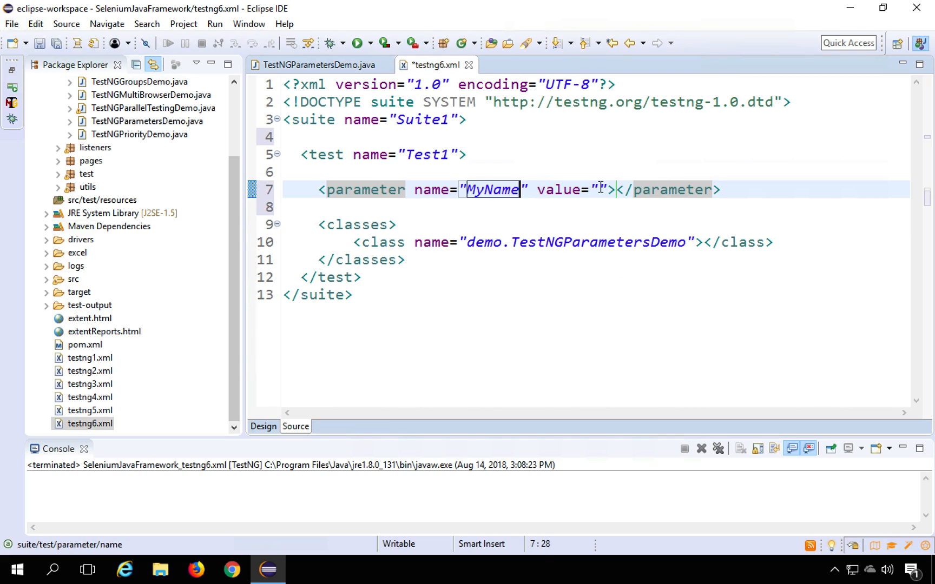
text(Automation)
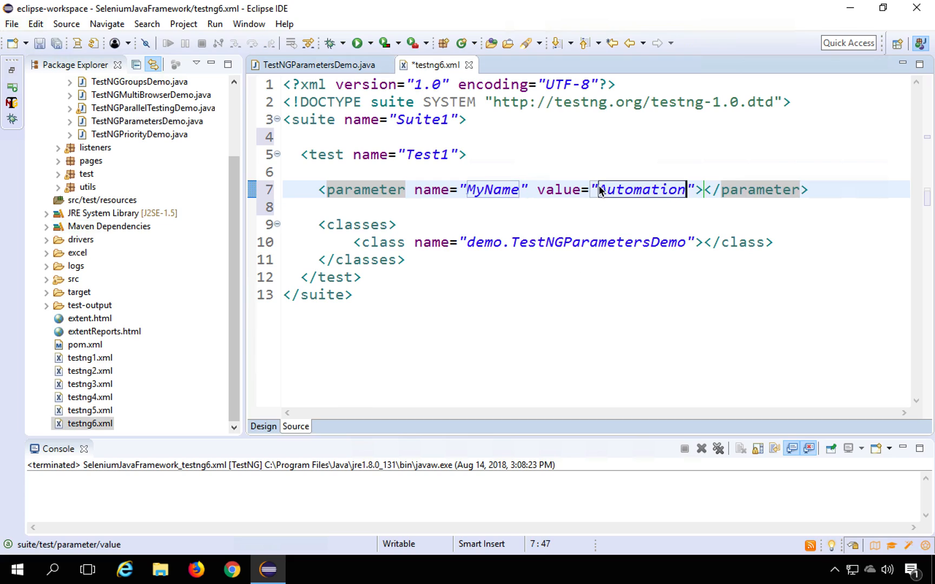
key(ctrl+s)
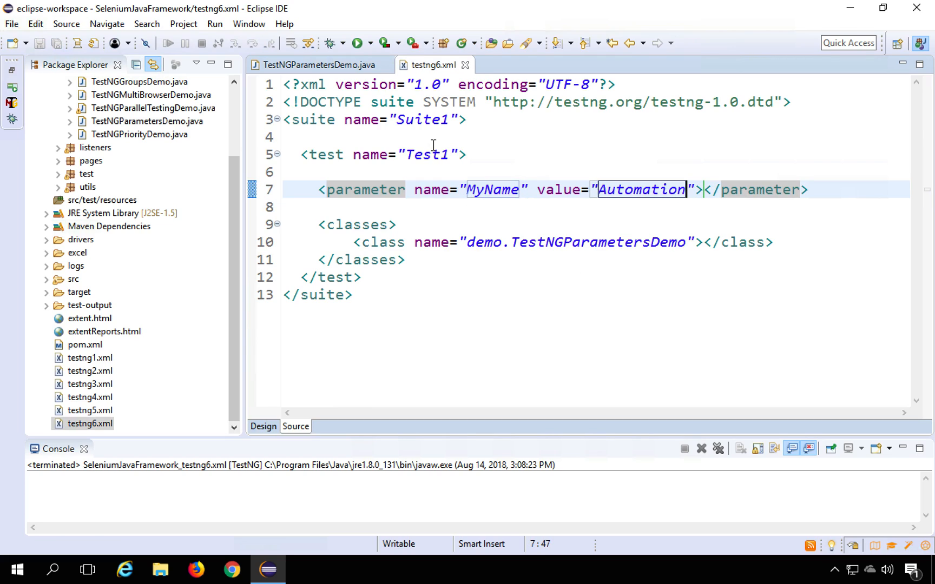
- Run testng6.xml as a TestNG suite, see 'Name is : Automation', then view TestNGParametersDemo.java's name argument
right_click(434, 189)
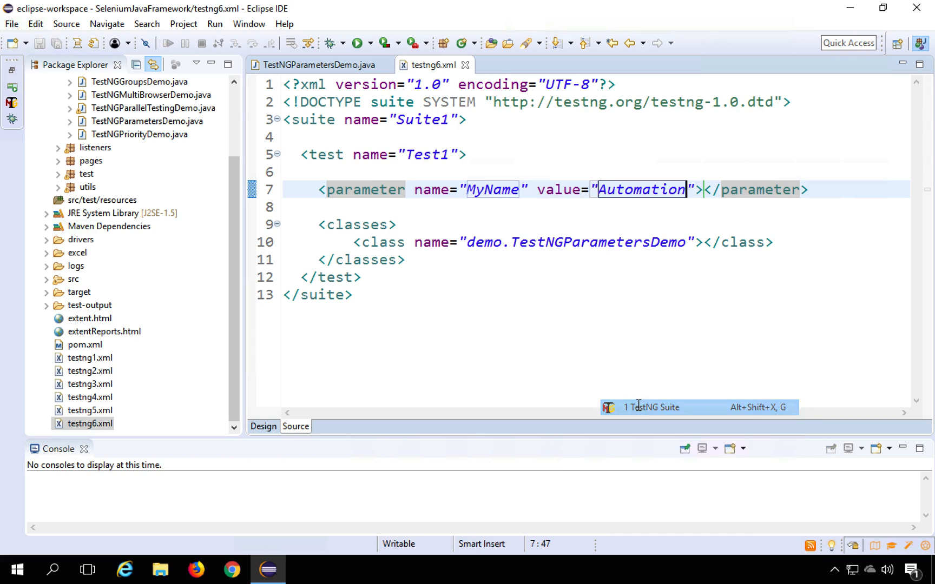
click(357, 42)
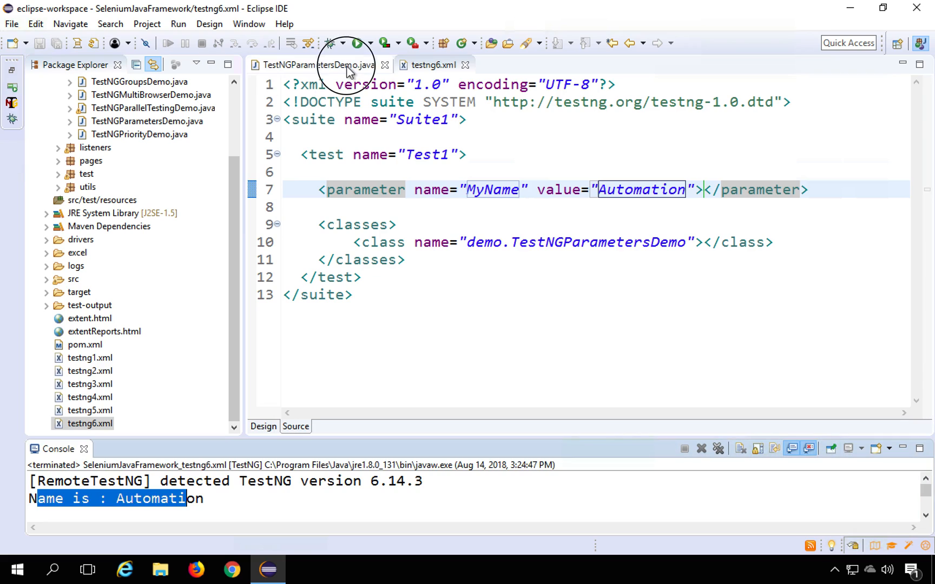
click(316, 65)
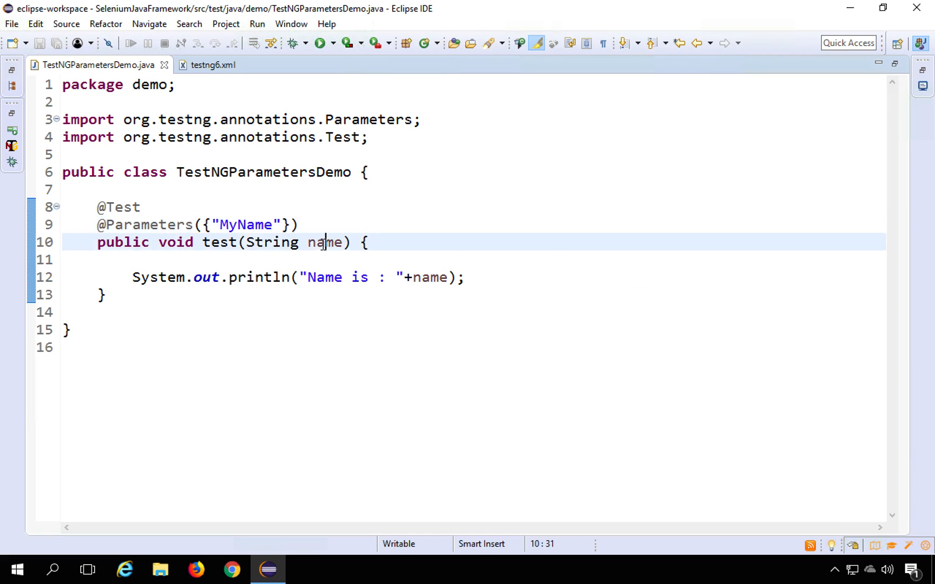
double_click(326, 242)
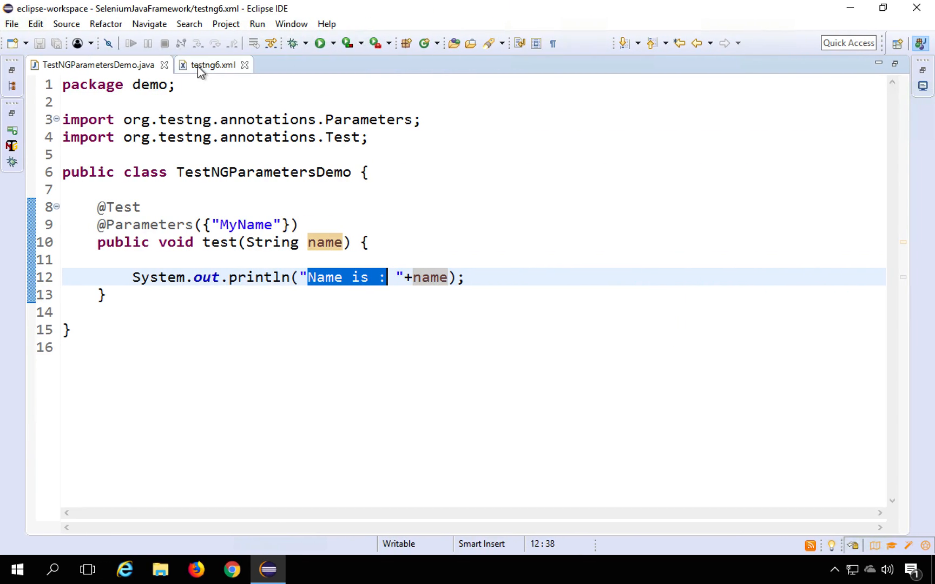
- Comment out the MyName parameter line in testng6.xml and rerun; highlight the 'MyName is required' TestNGException
click(212, 65)
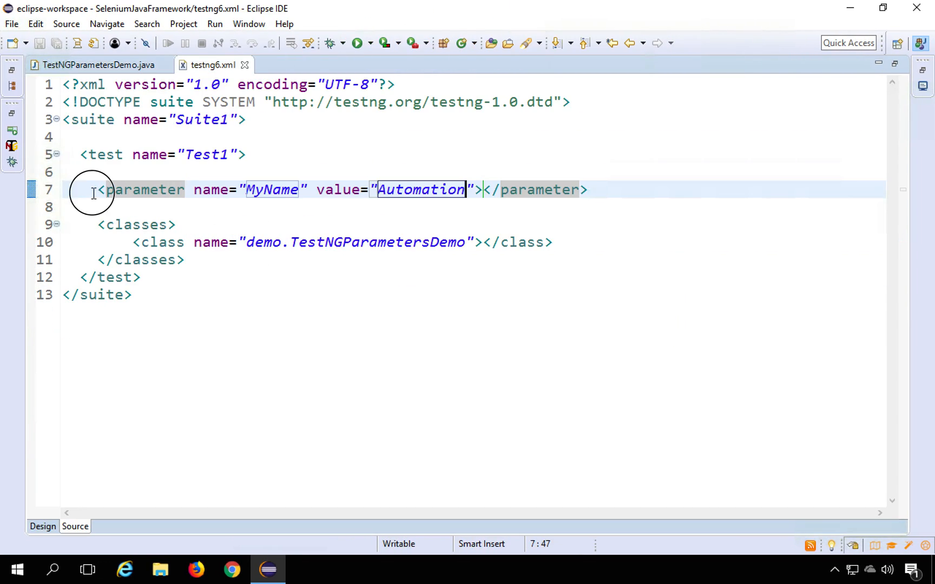
click(104, 190)
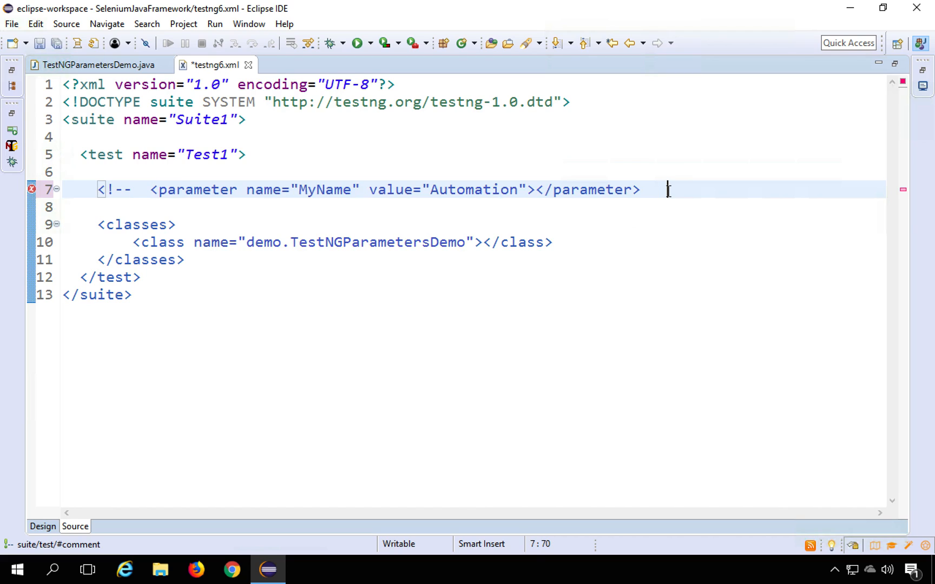
text(-->)
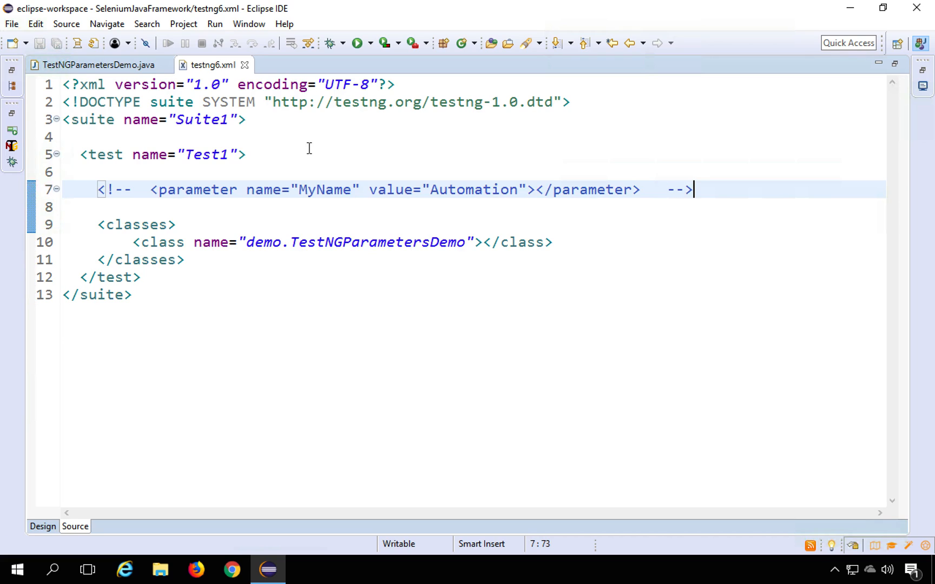
right_click(308, 189)
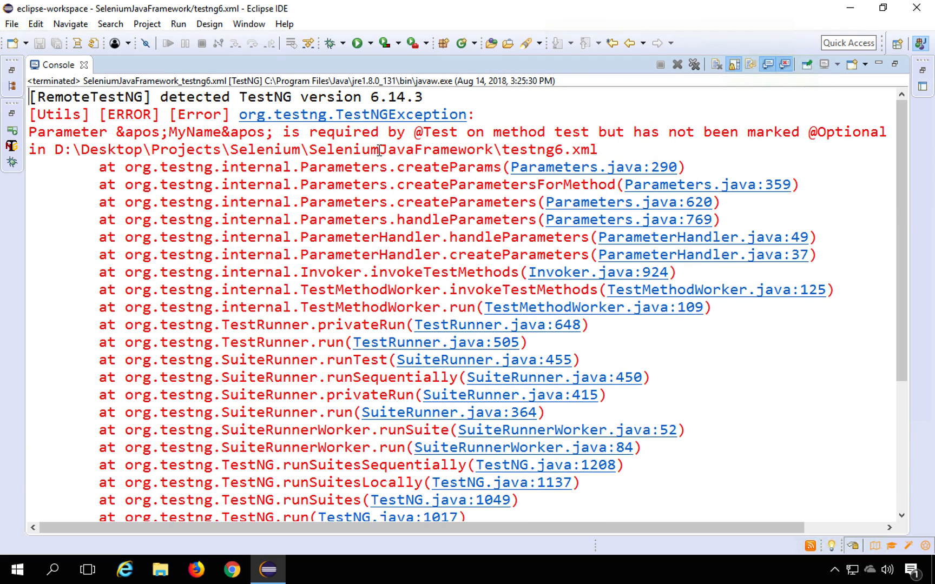
drag(486, 132, 635, 132)
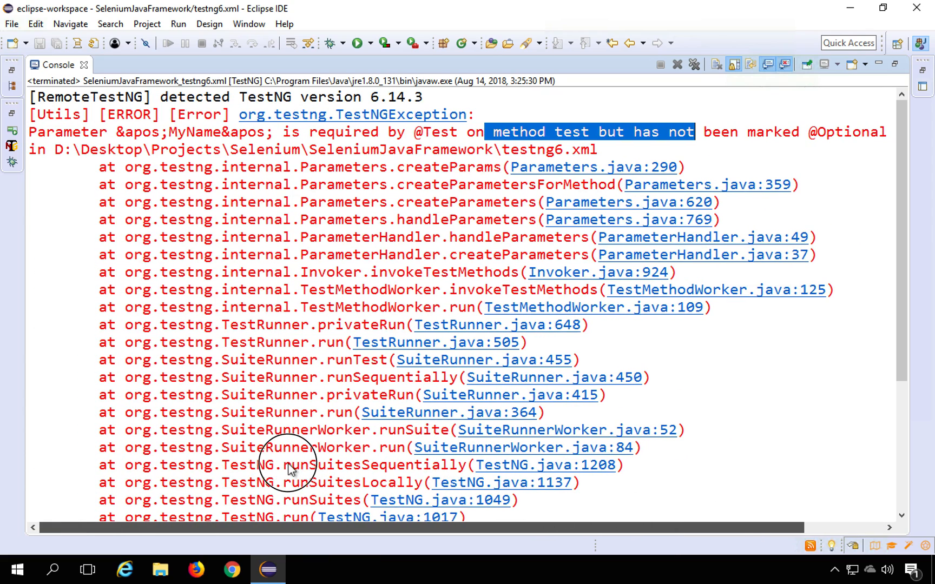
mouse_move(58, 72)
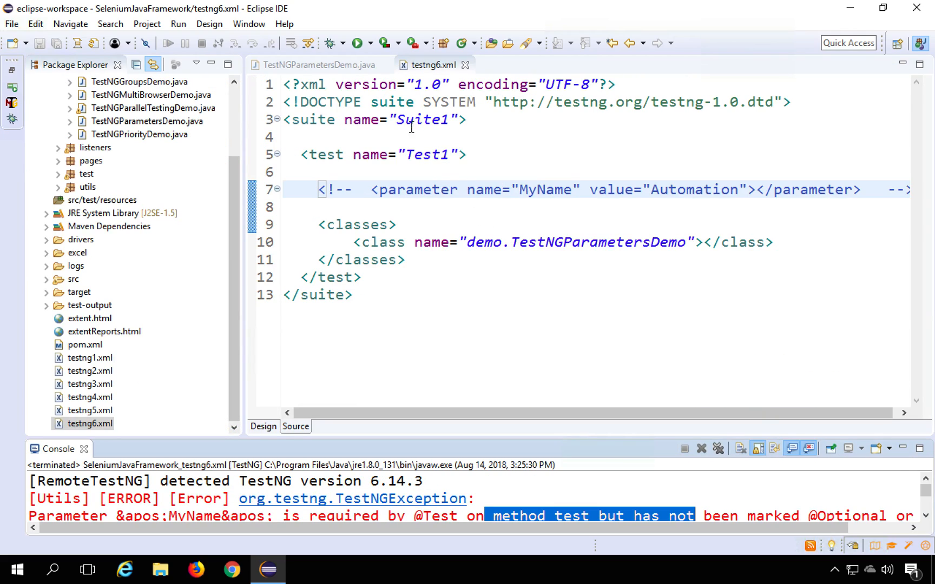
click(316, 65)
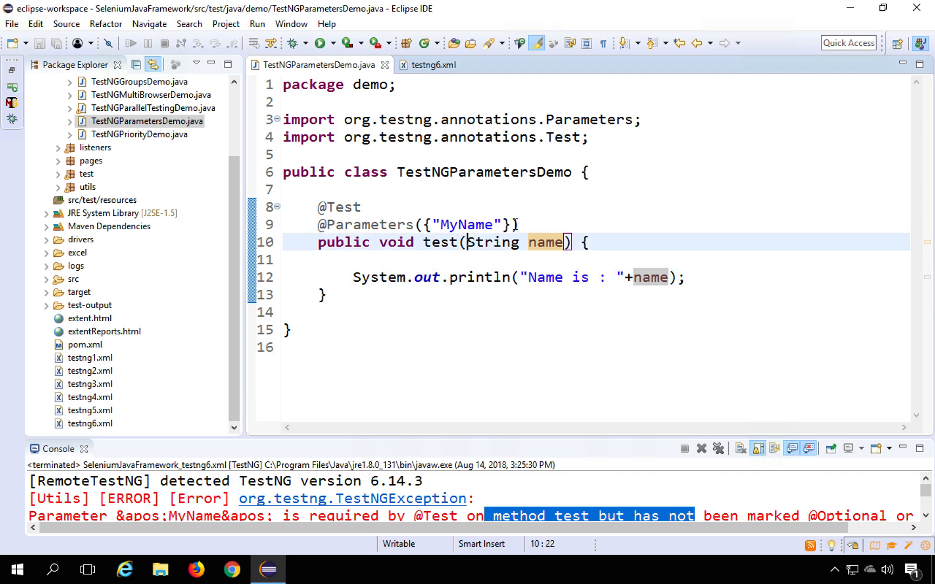
text(@)
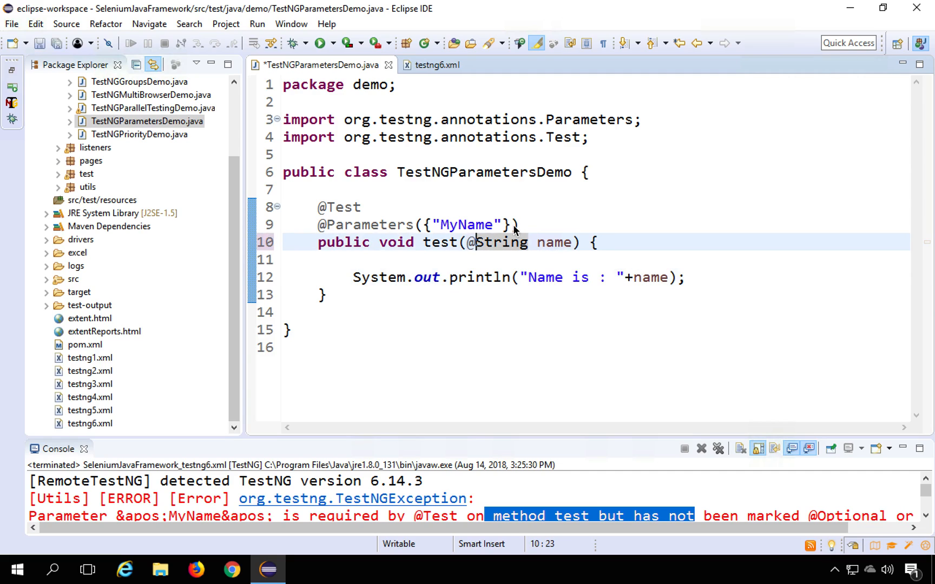
text(Optional)
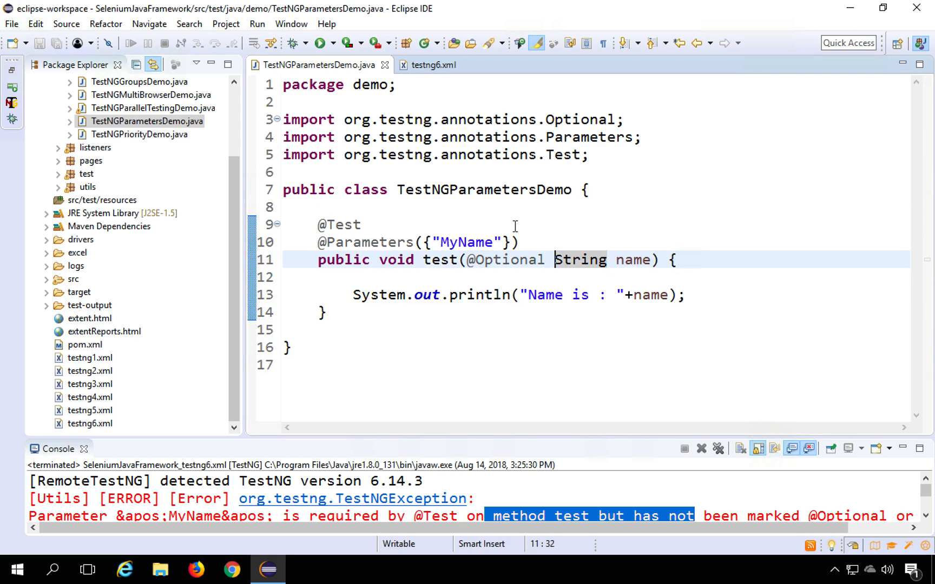
mouse_move(493, 265)
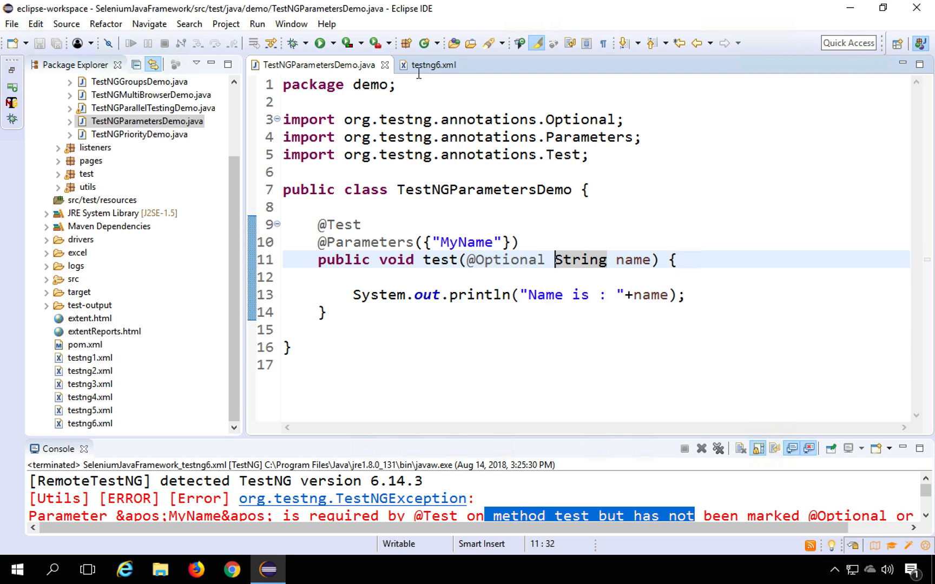
- Rerun testng6.xml as a TestNG suite so it passes, printing 'Name is : null'
click(431, 65)
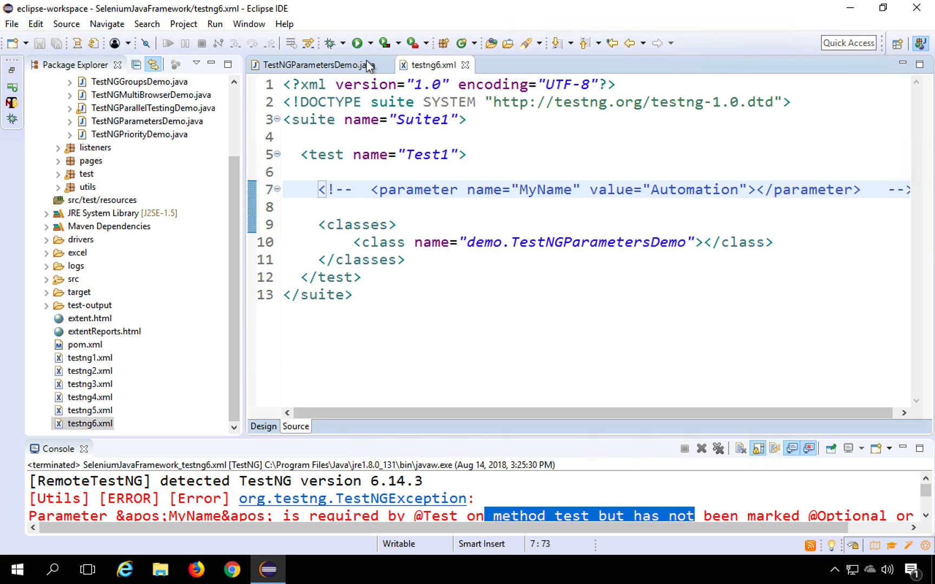
click(355, 42)
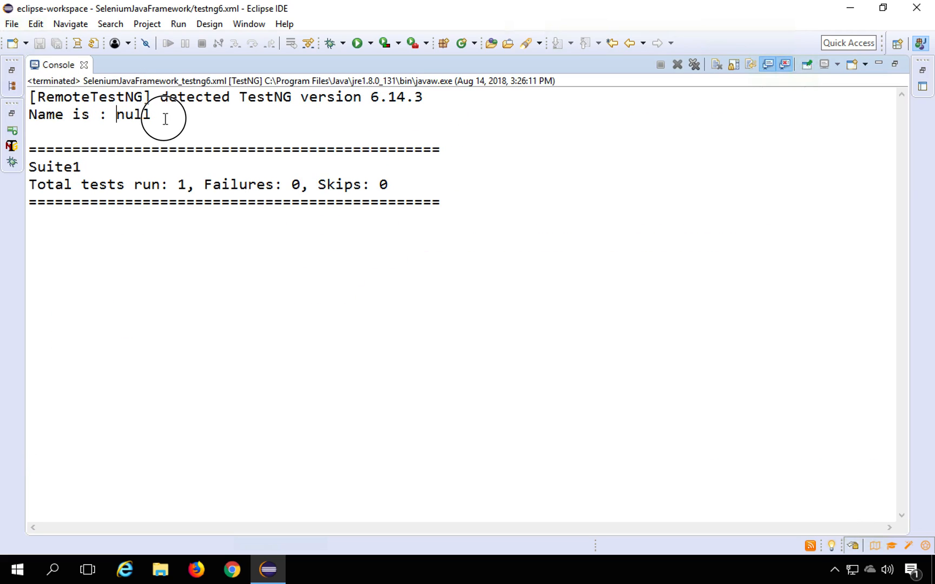
double_click(132, 115)
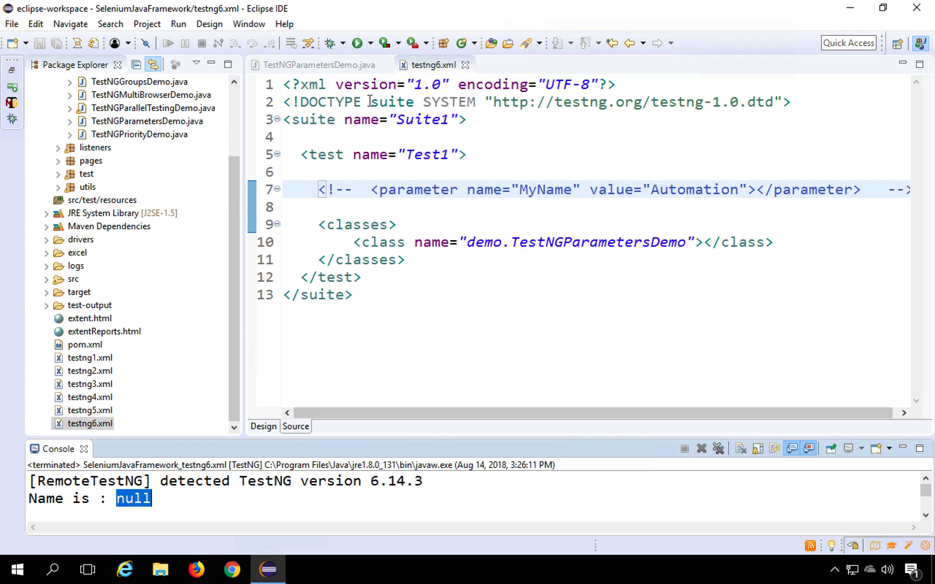
click(318, 65)
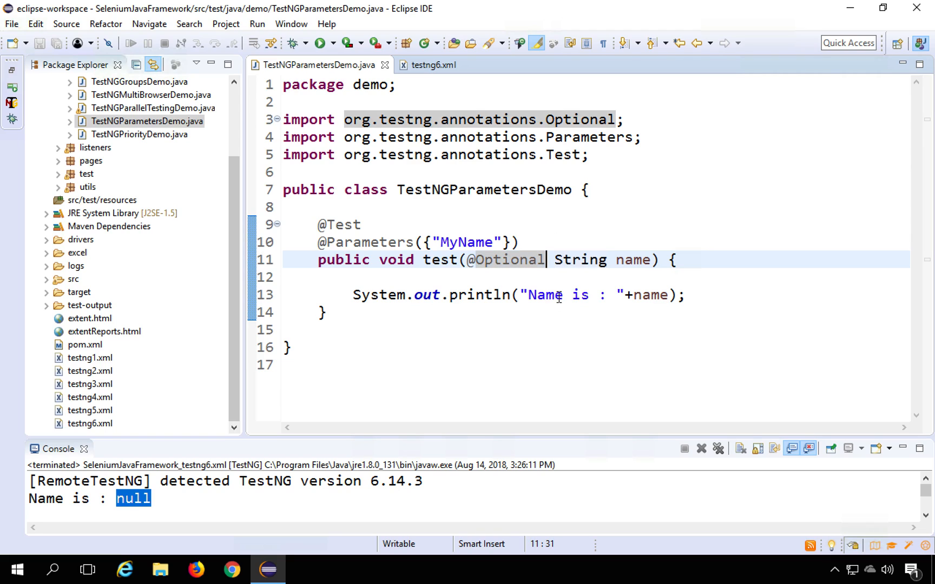
text(())
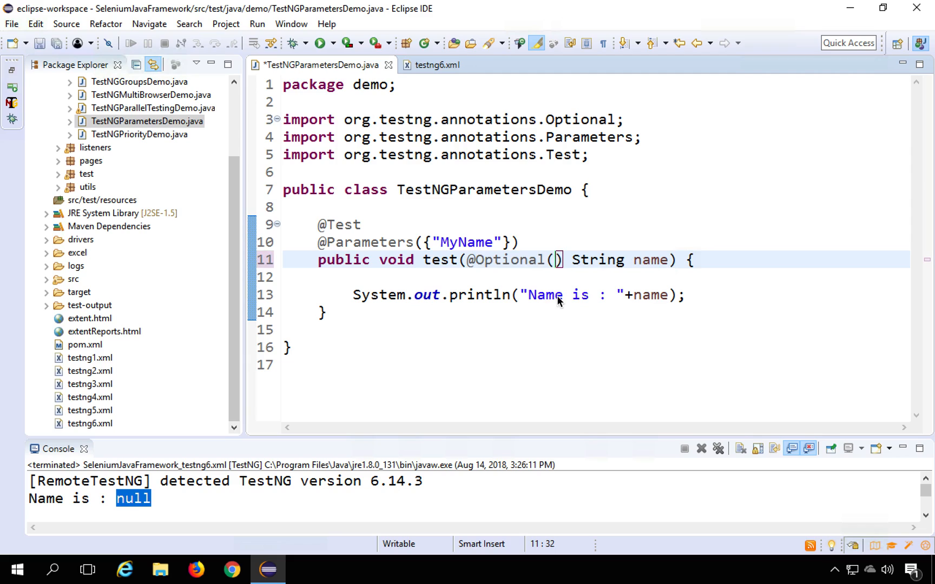
text("")
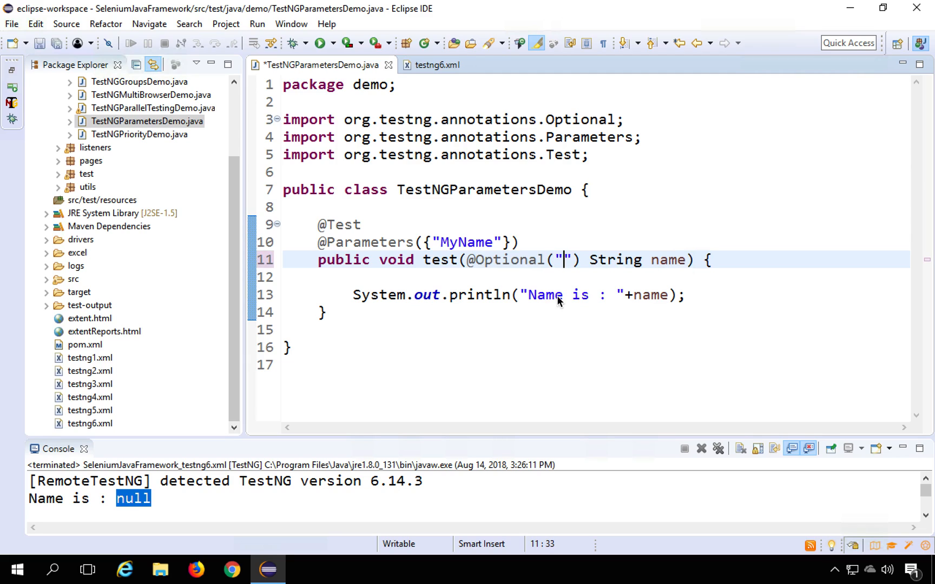
text(Raghav)
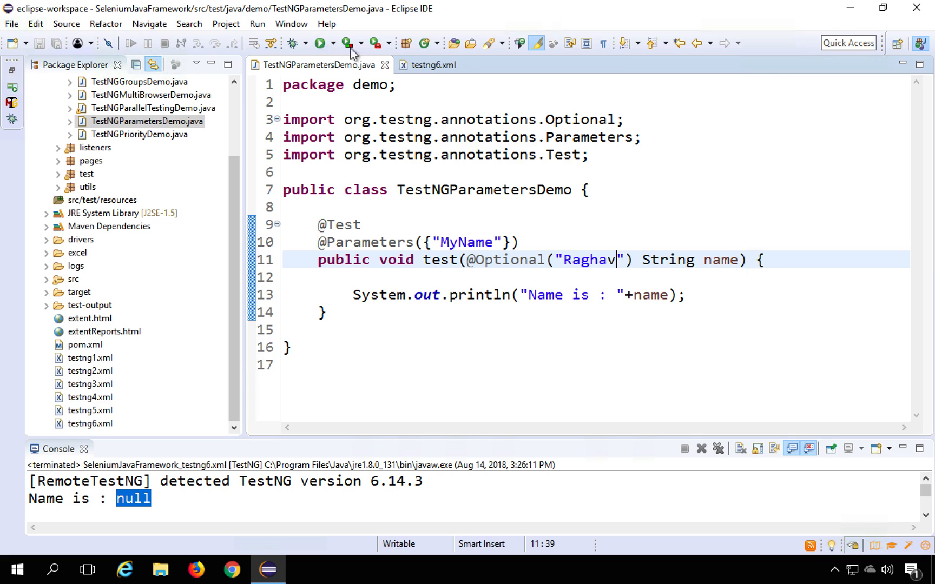
- Rerun testng6.xml and view the TestNG results showing one test passed with Raghav
click(430, 64)
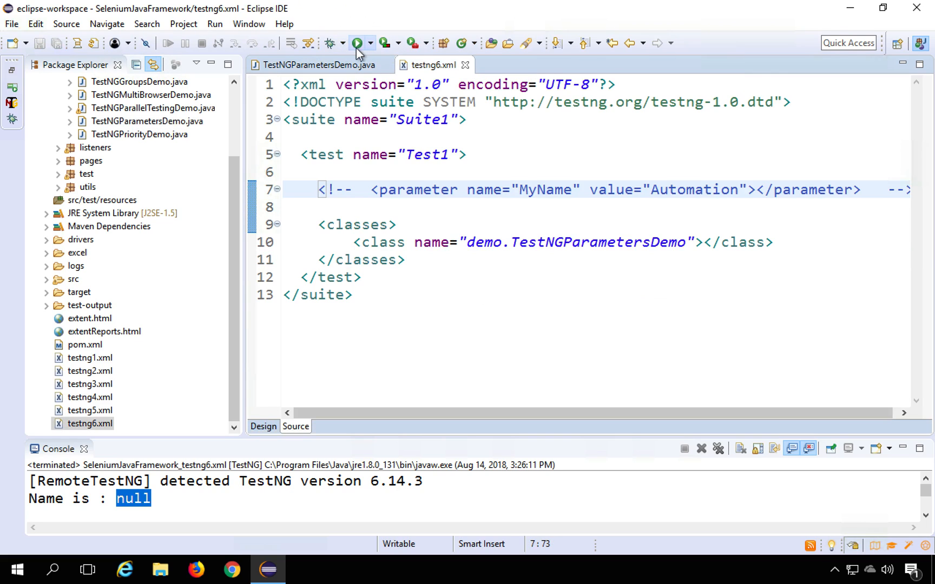
click(357, 42)
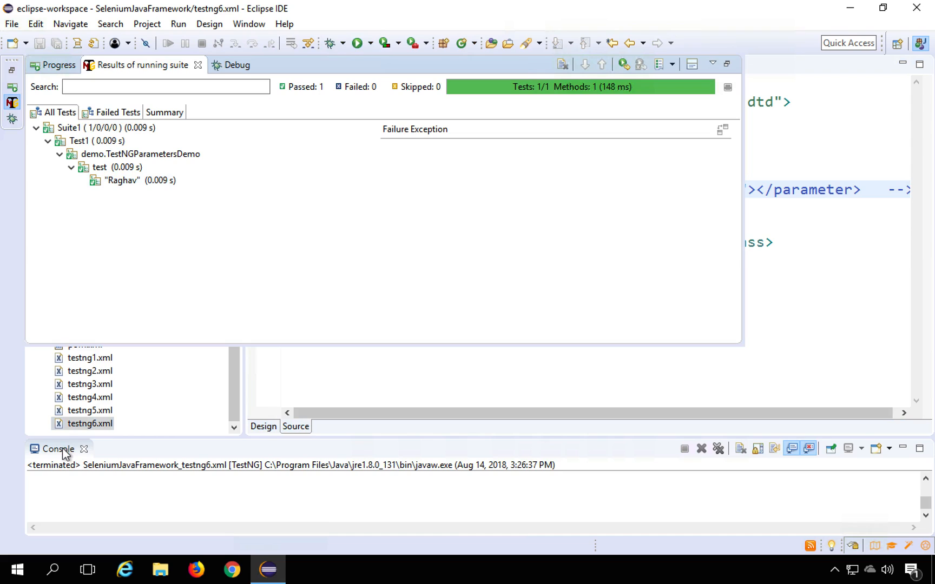
double_click(57, 65)
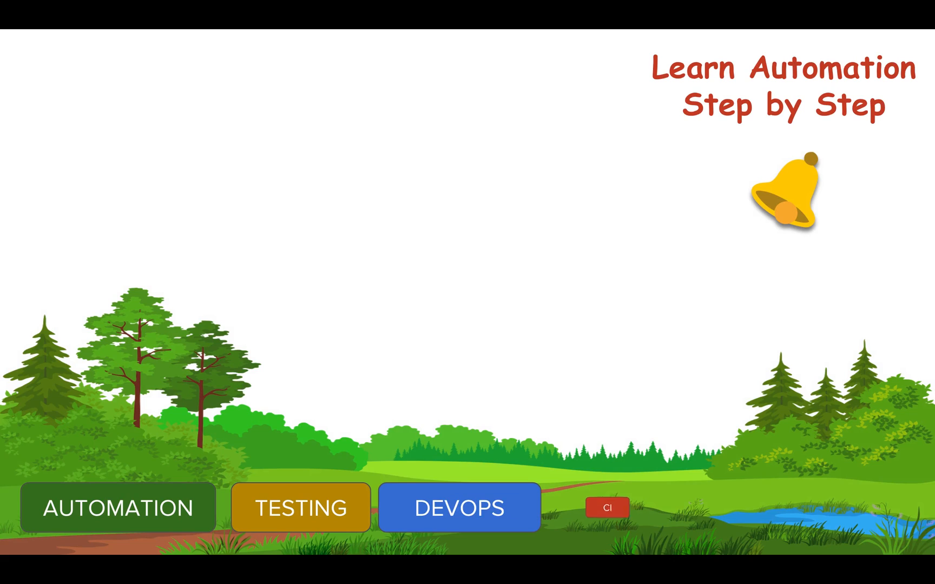
- View the closing screen listing further tutorials on Jenkins, Selenium, JMeter, Docker, Postman and Git
click(605, 509)
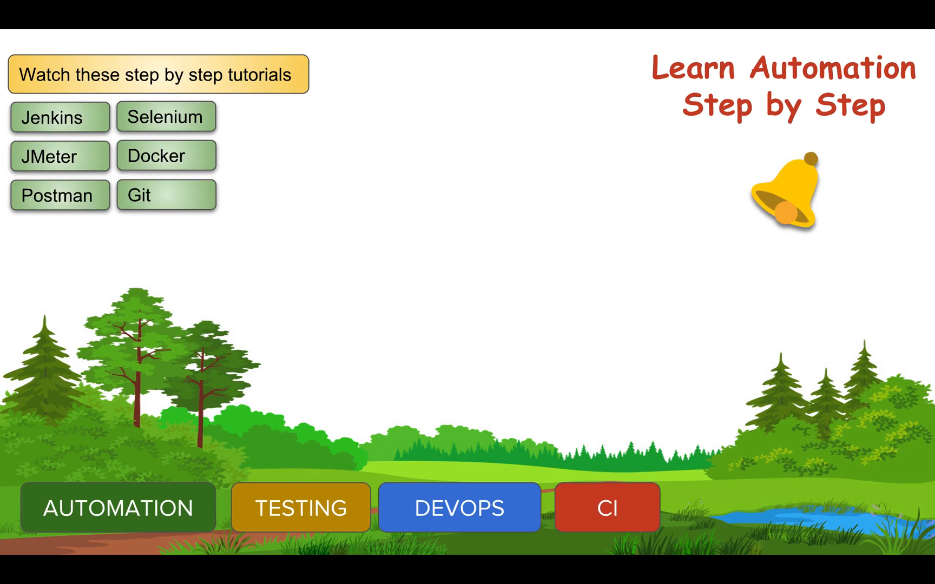